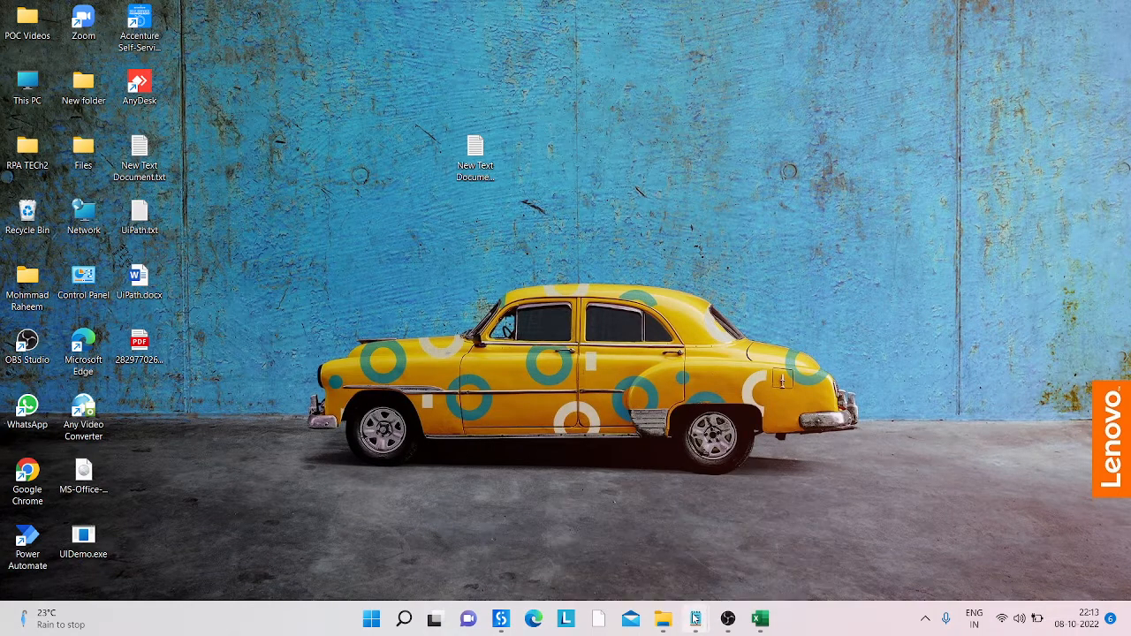
# - Open UiPath.txt from the desktop in Notepad
pyautogui.doubleClick(139, 212)
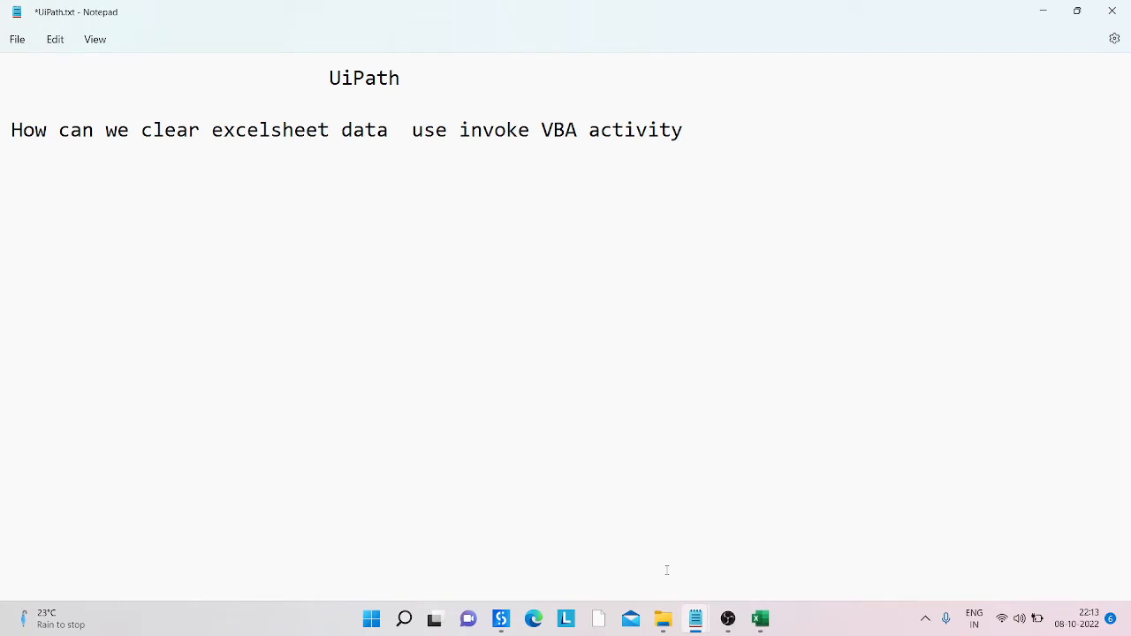
pyautogui.moveTo(797, 196)
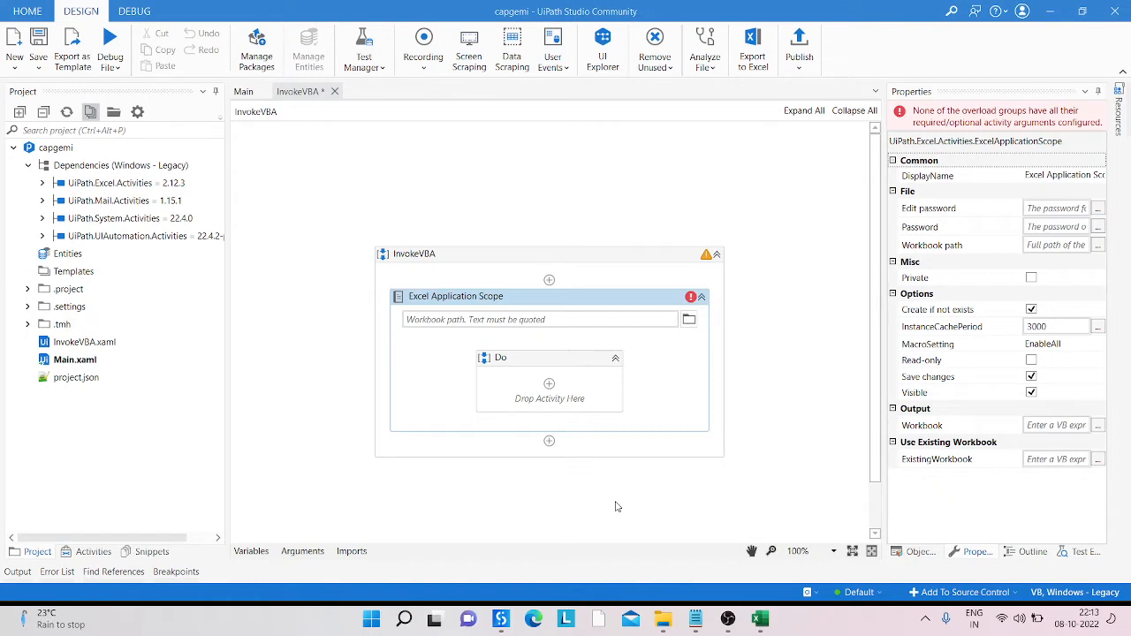
pyautogui.moveTo(301, 107)
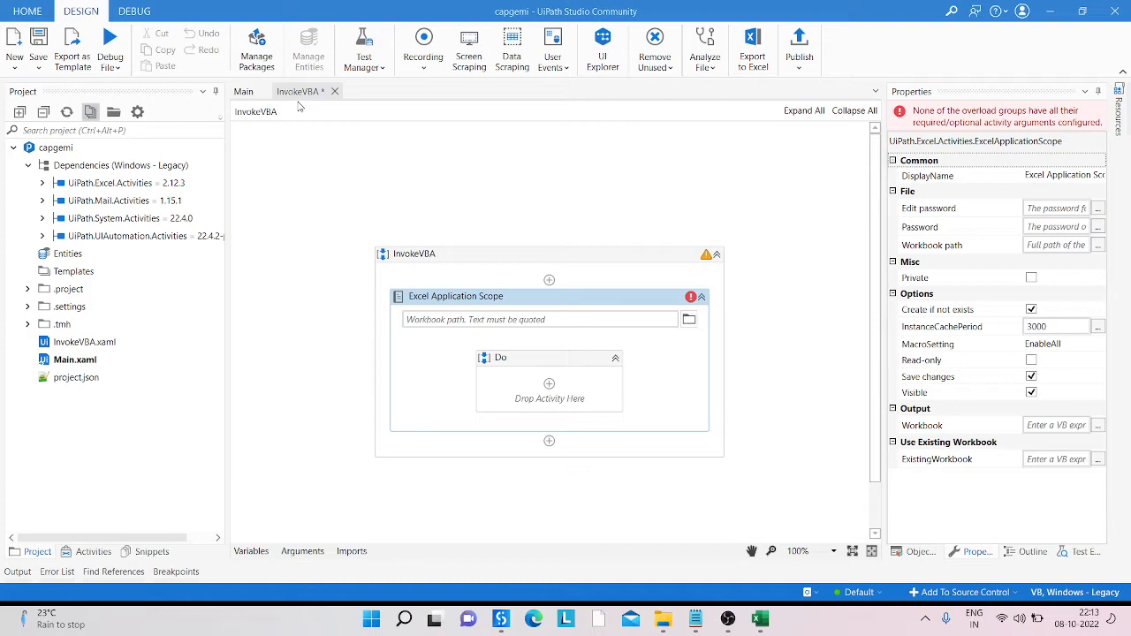
pyautogui.moveTo(196, 96)
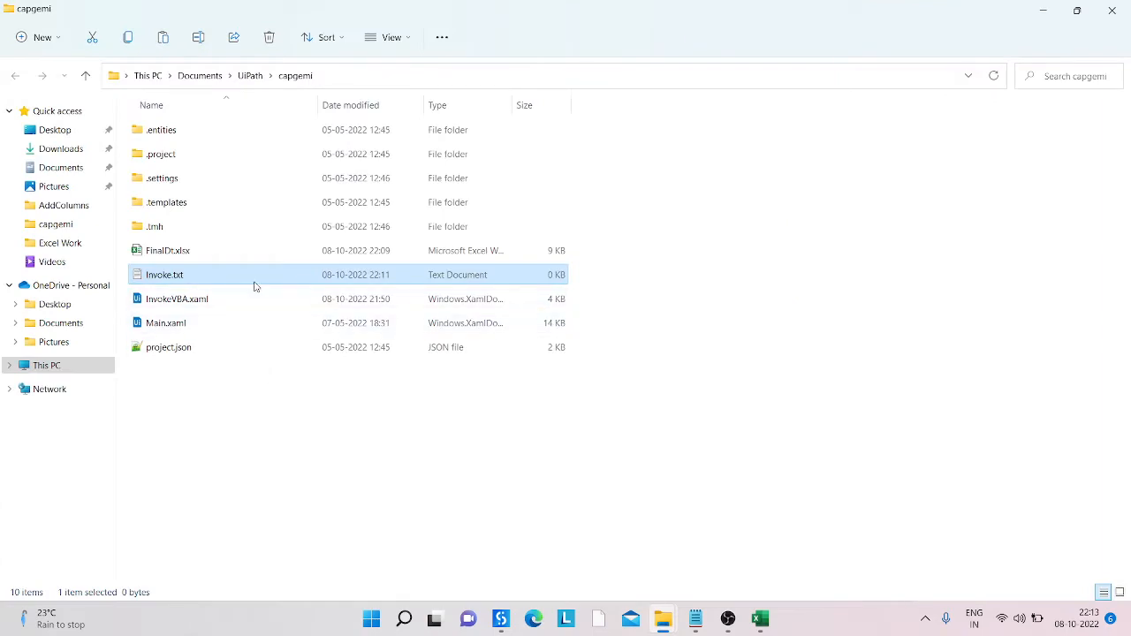
# - Select FinalDt.xlsx in the capgemi project folder
pyautogui.click(168, 250)
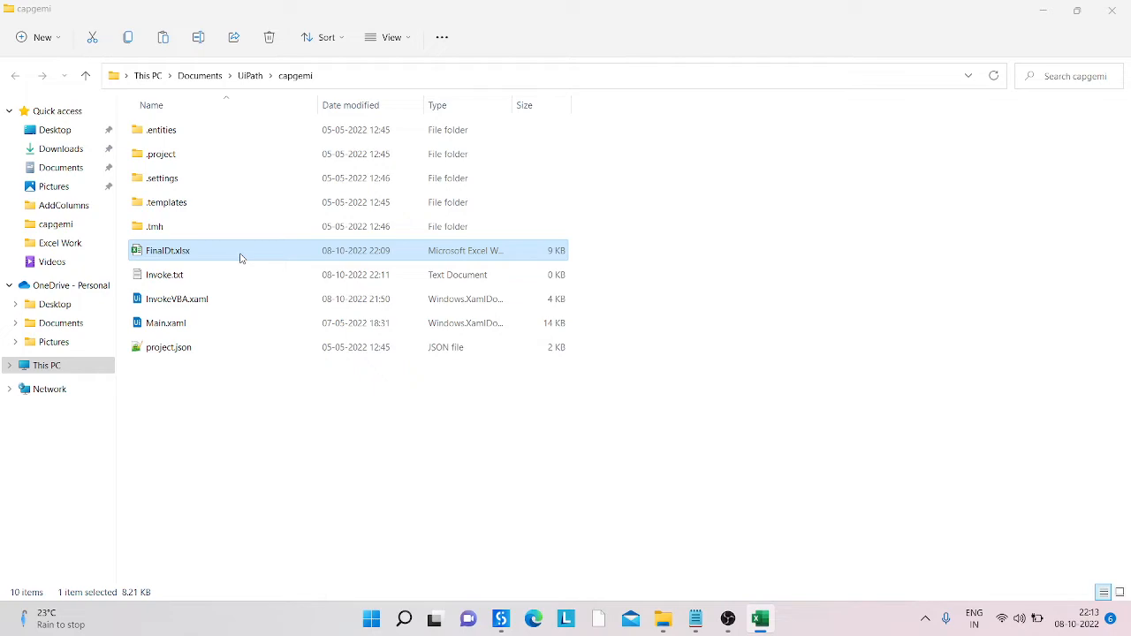
pyautogui.doubleClick(168, 250)
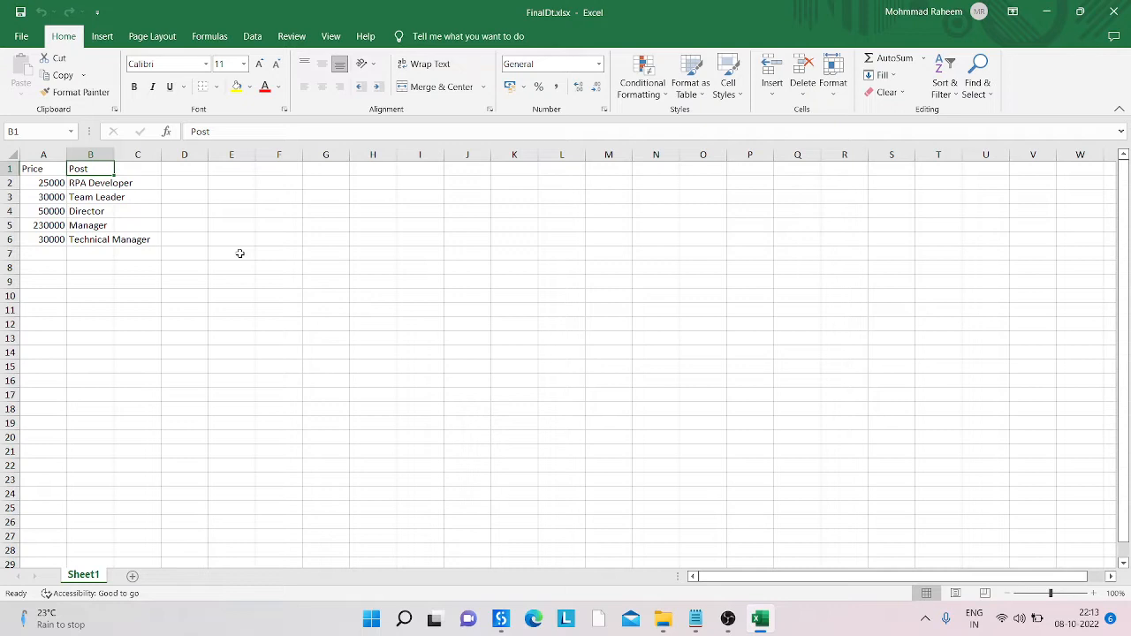
pyautogui.moveTo(196, 226)
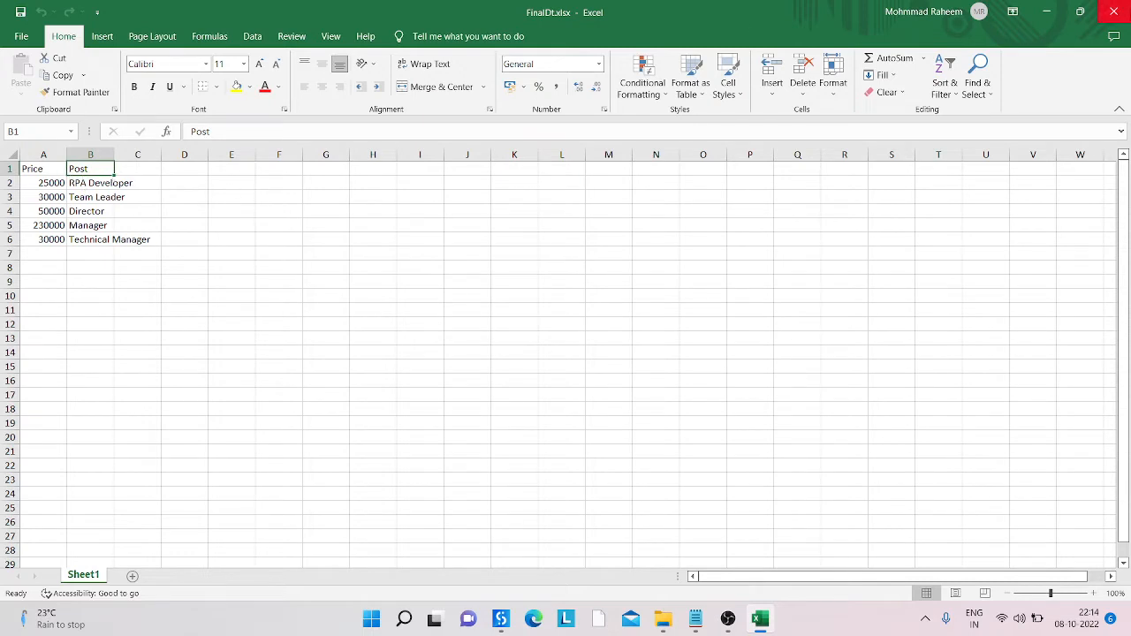
pyautogui.moveTo(676, 195)
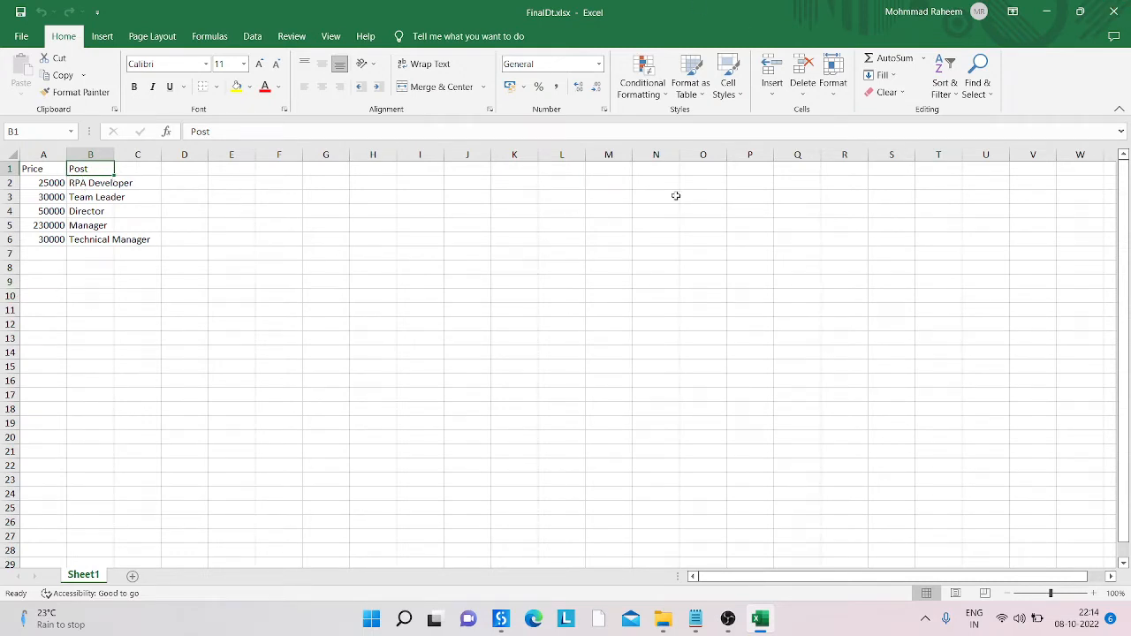
pyautogui.moveTo(1115, 11)
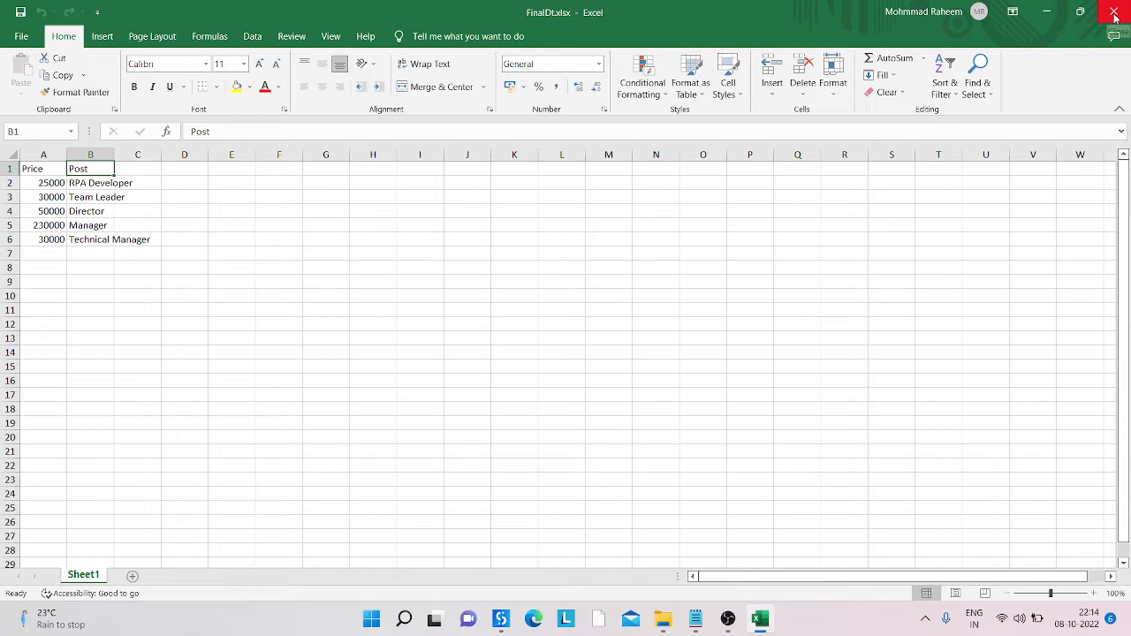
pyautogui.moveTo(1114, 13)
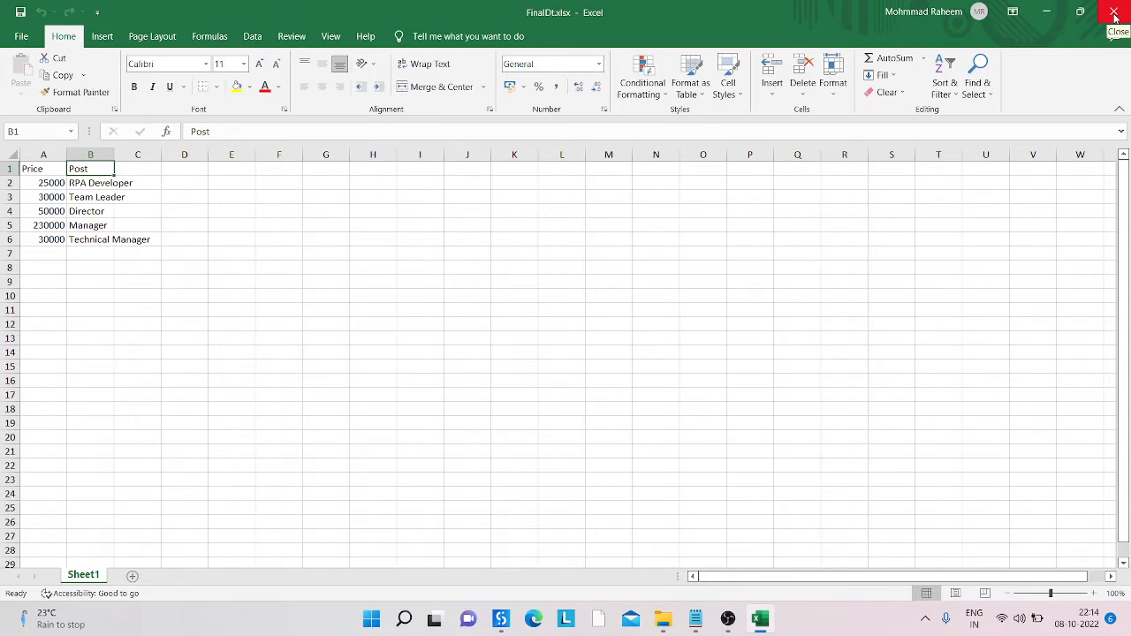
pyautogui.click(1113, 11)
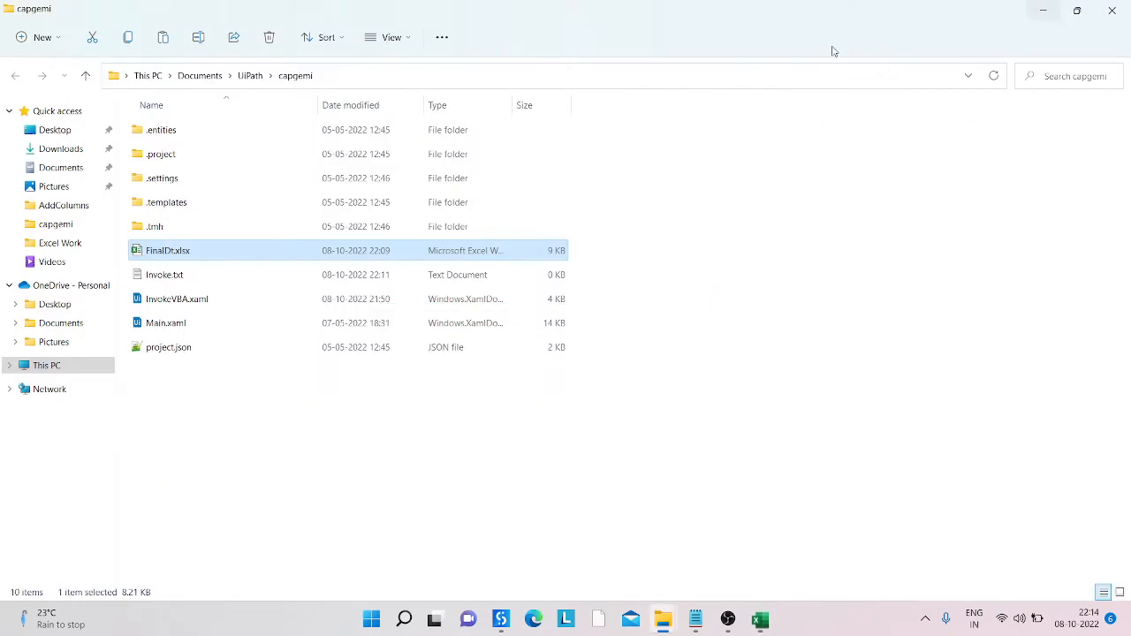
pyautogui.click(165, 275)
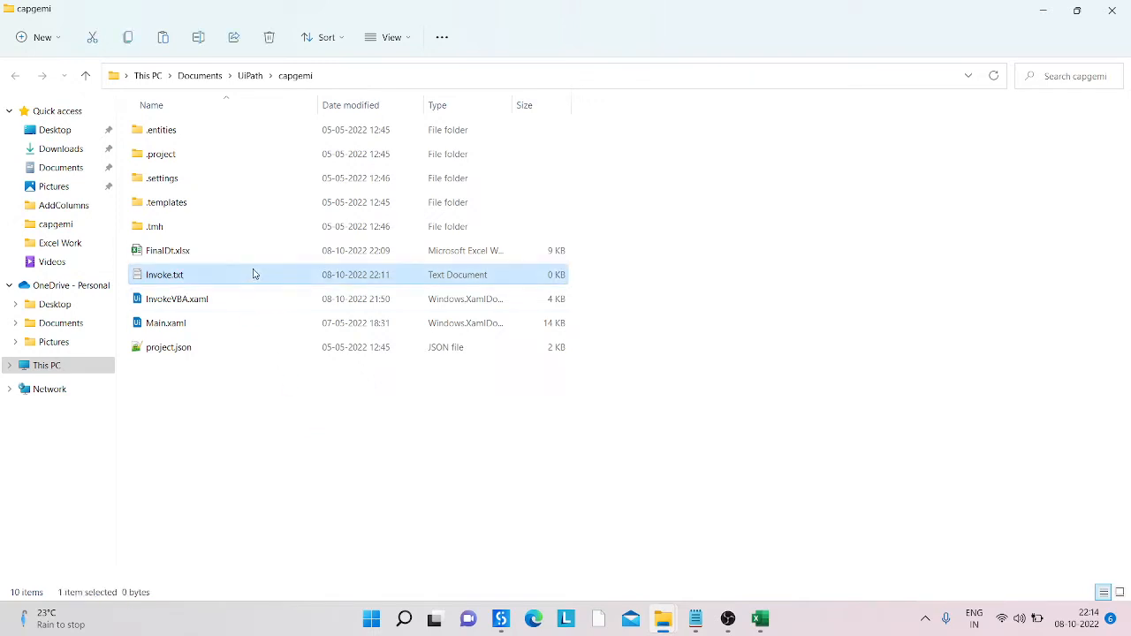
# - Open Invoke.txt and type the Sub ClearSheet() header and a Sheets("") line
pyautogui.doubleClick(164, 275)
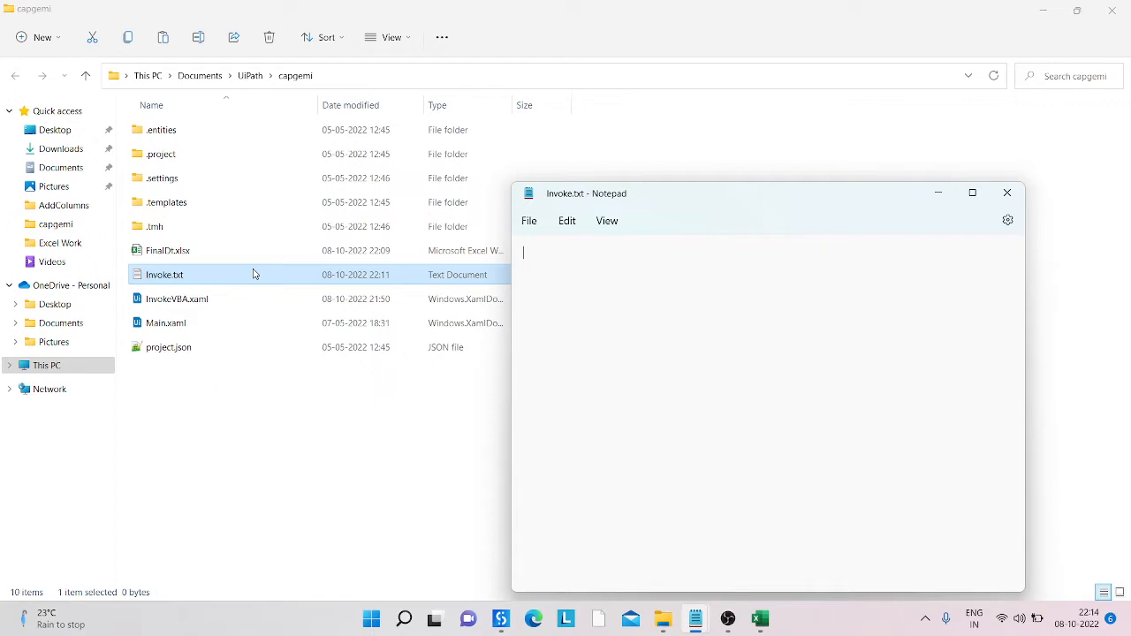
pyautogui.write('Sub')
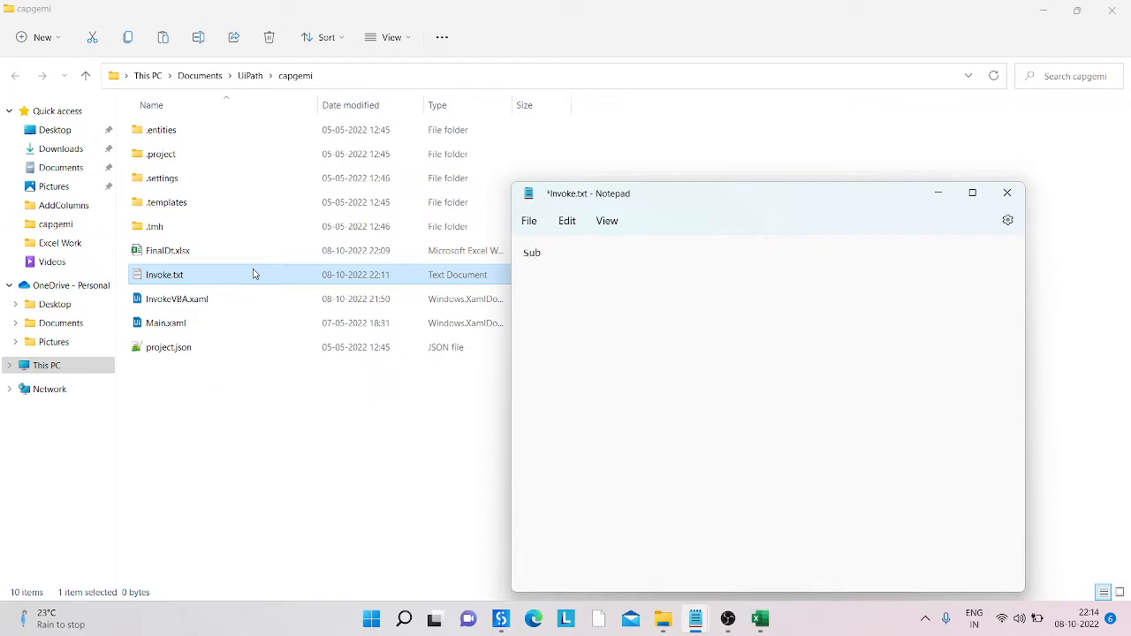
pyautogui.write('C')
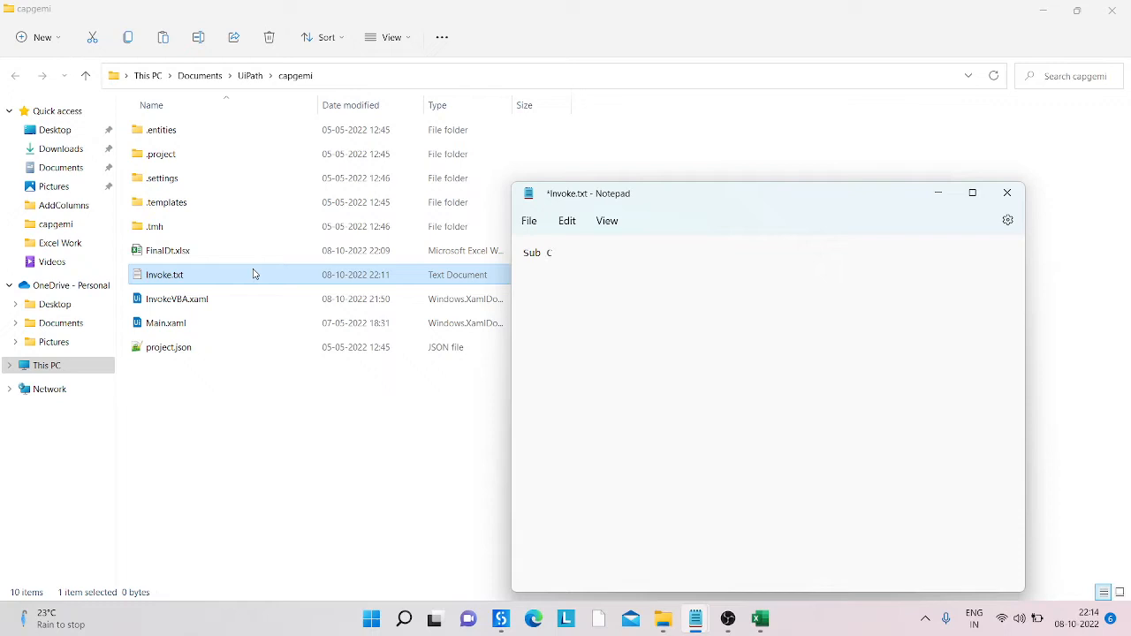
pyautogui.write('lear')
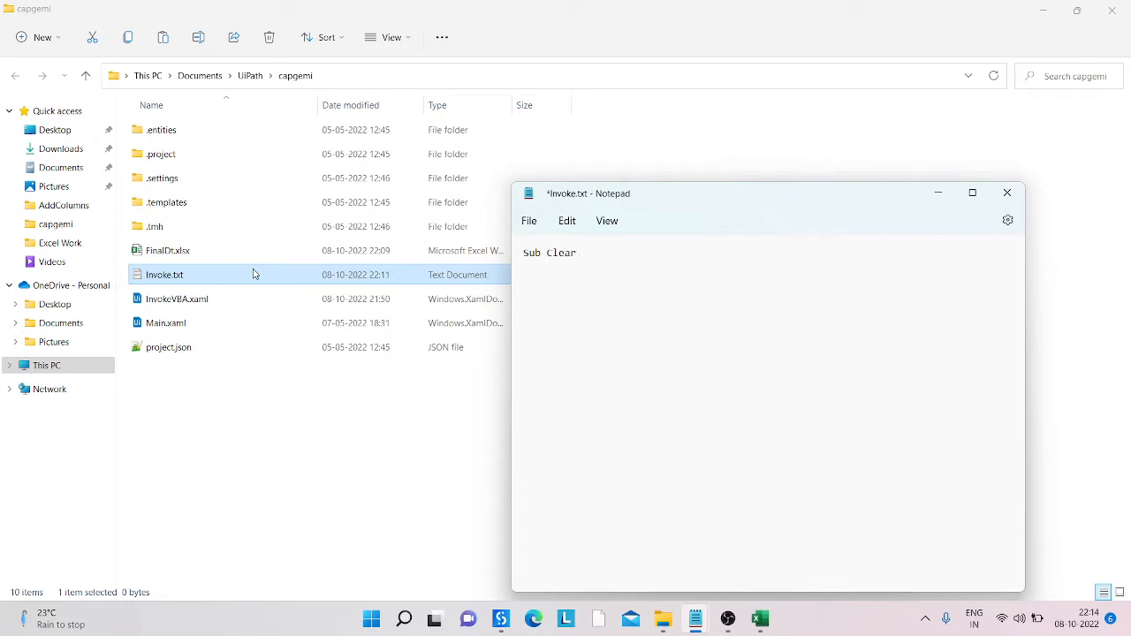
pyautogui.write('s')
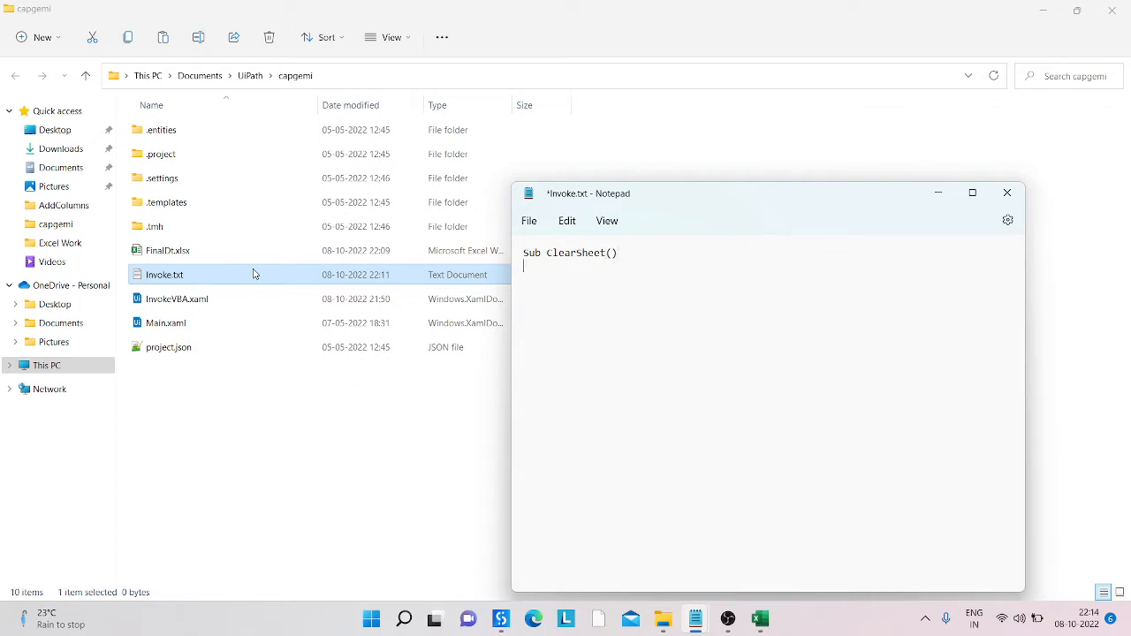
pyautogui.write('She')
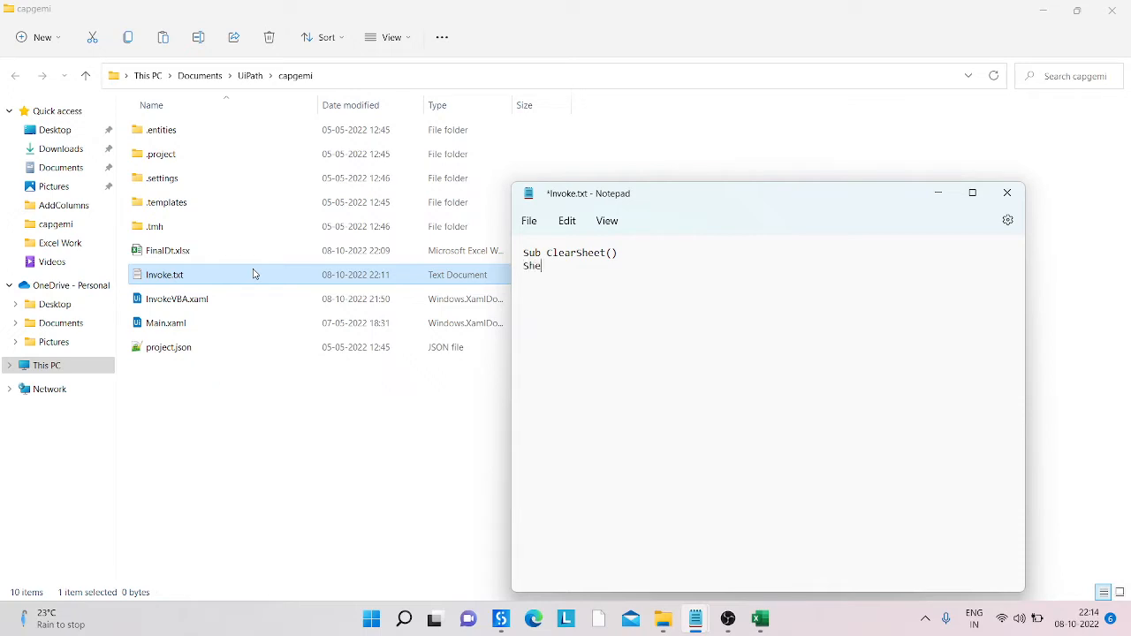
pyautogui.write('ets(')
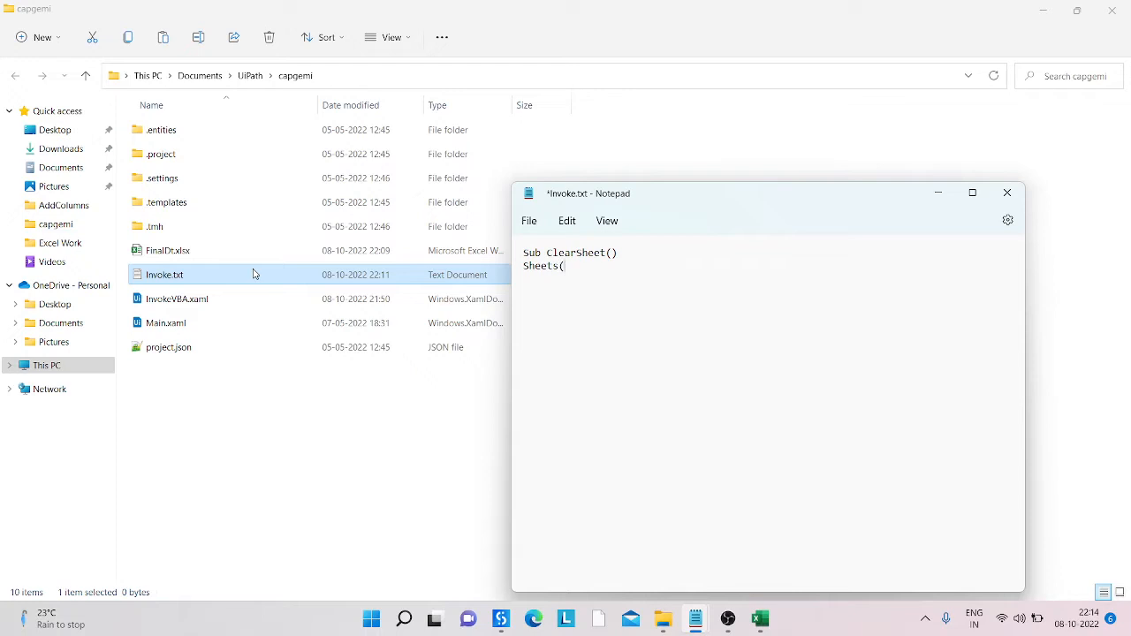
pyautogui.write(')')
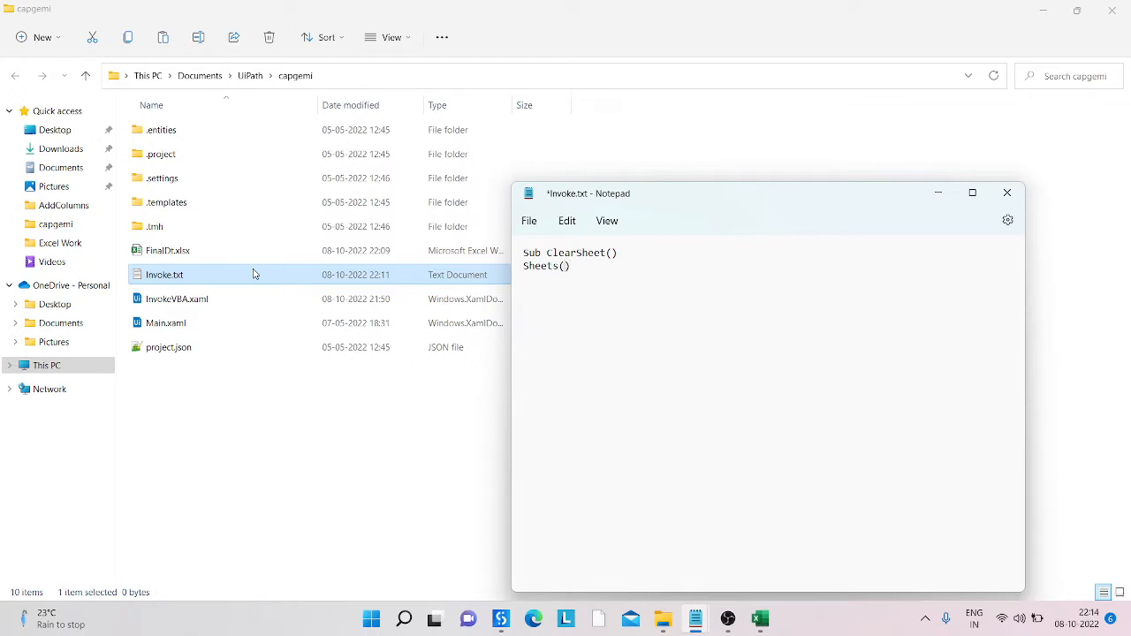
pyautogui.write('""')
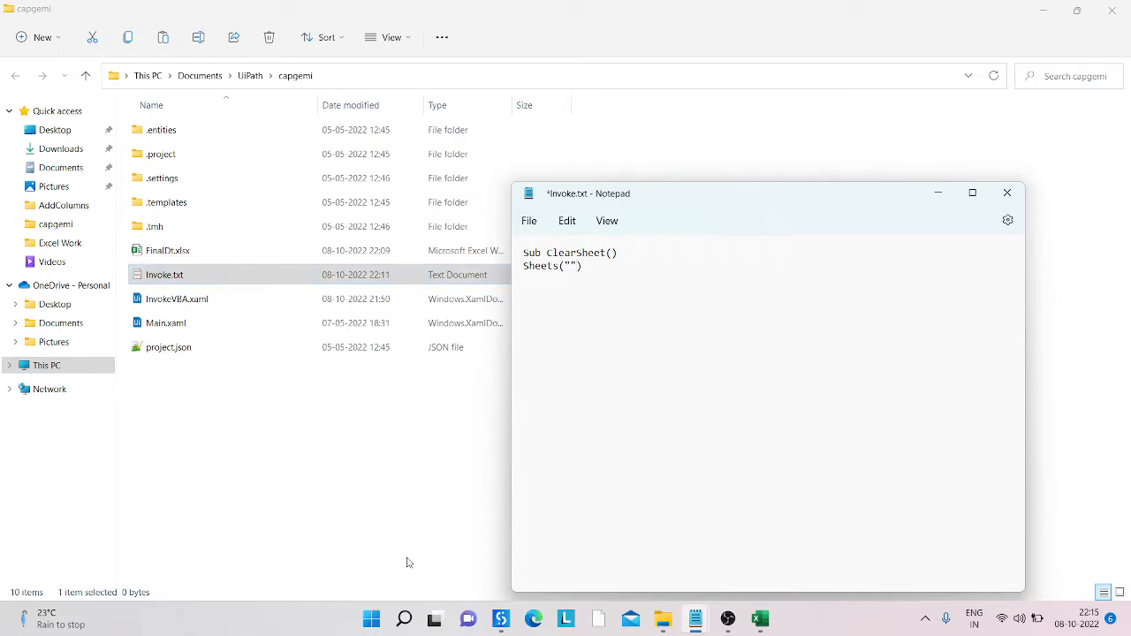
pyautogui.moveTo(759, 618)
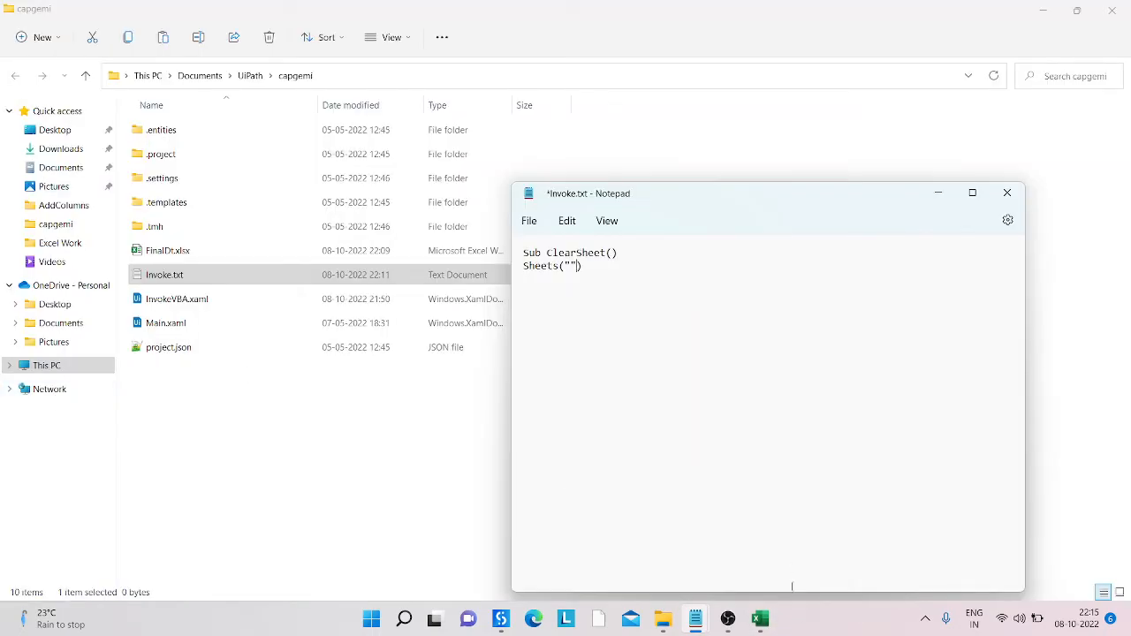
# - Reopen FinalDt.xlsx in Excel to confirm the sheet is named Sheet1
pyautogui.click(759, 618)
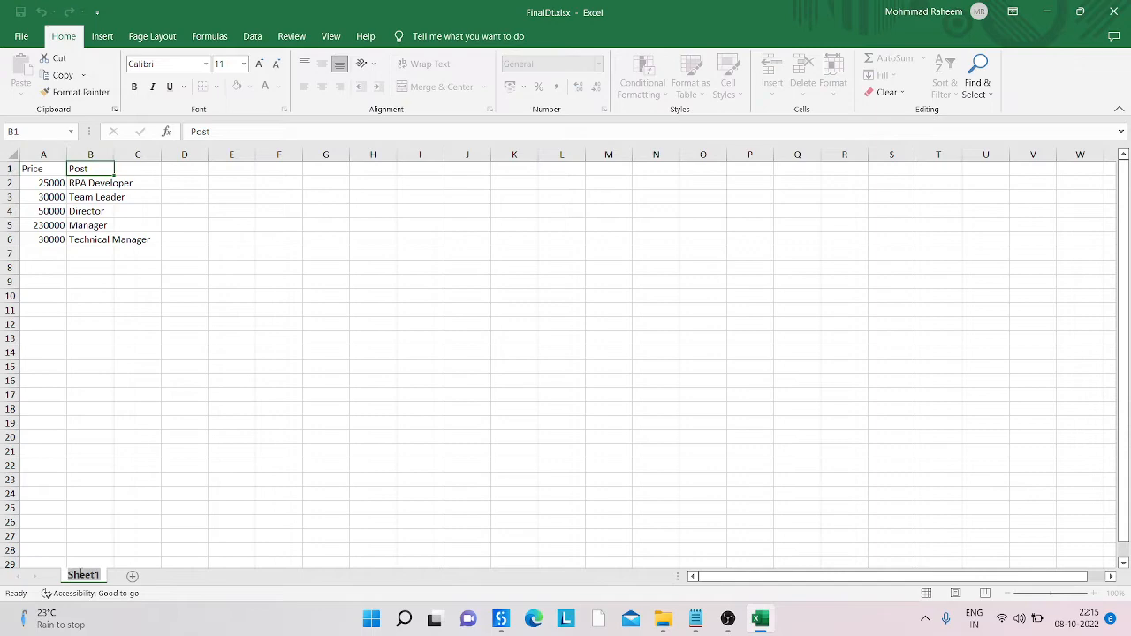
pyautogui.moveTo(1048, 12)
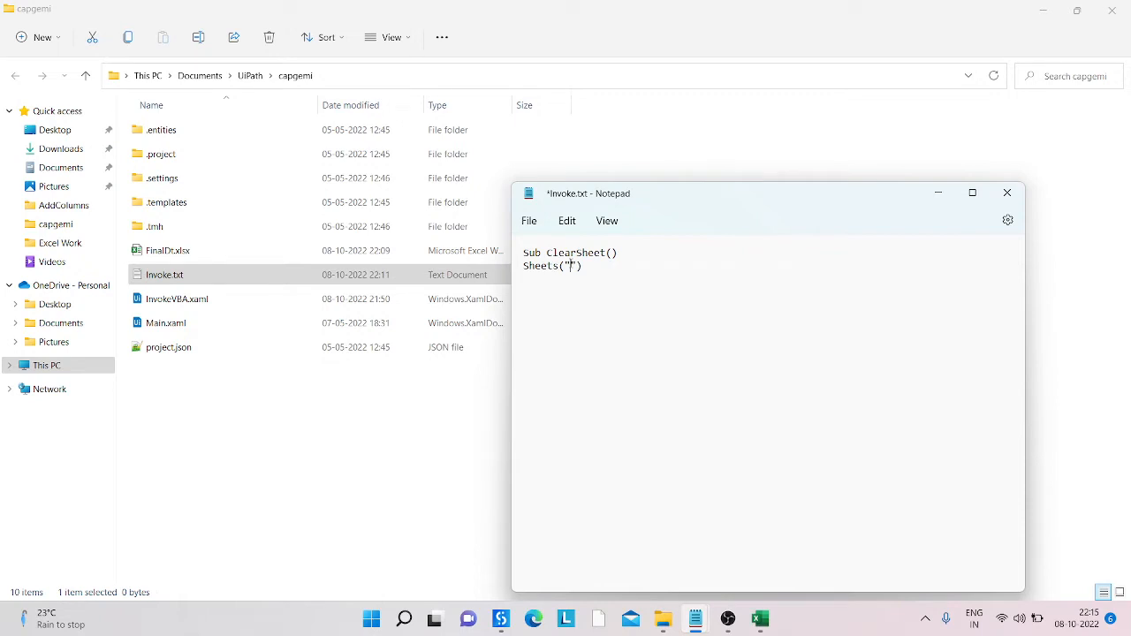
# - Complete the macro with Sheet1, .Cells.Clear and End Sub, then save and close Invoke.txt
pyautogui.write('Sheet1')
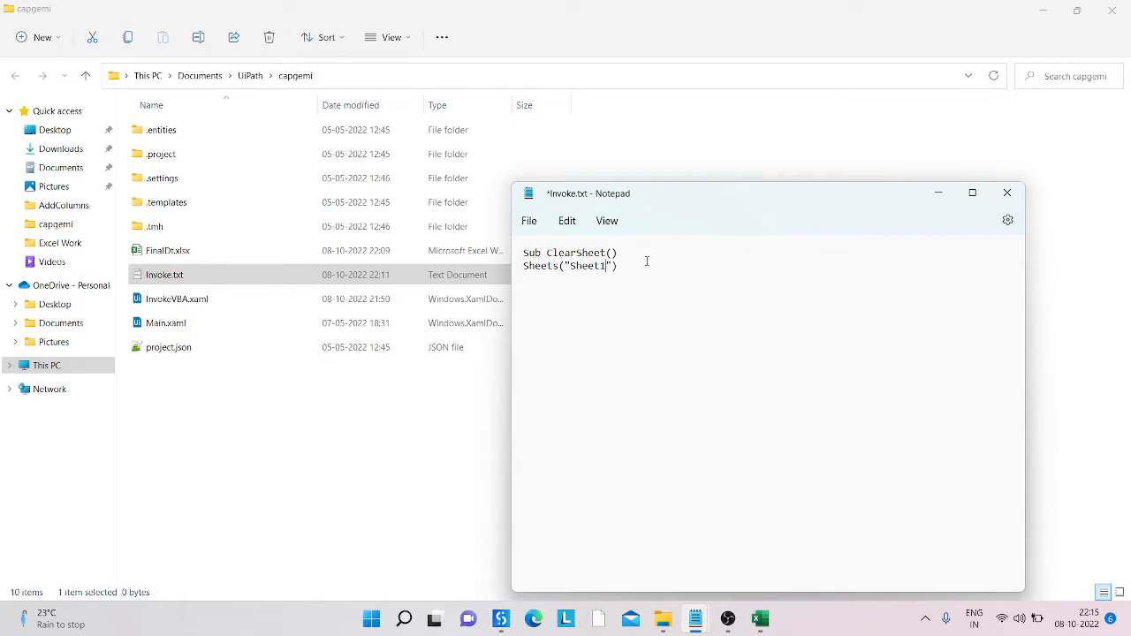
pyautogui.moveTo(636, 270)
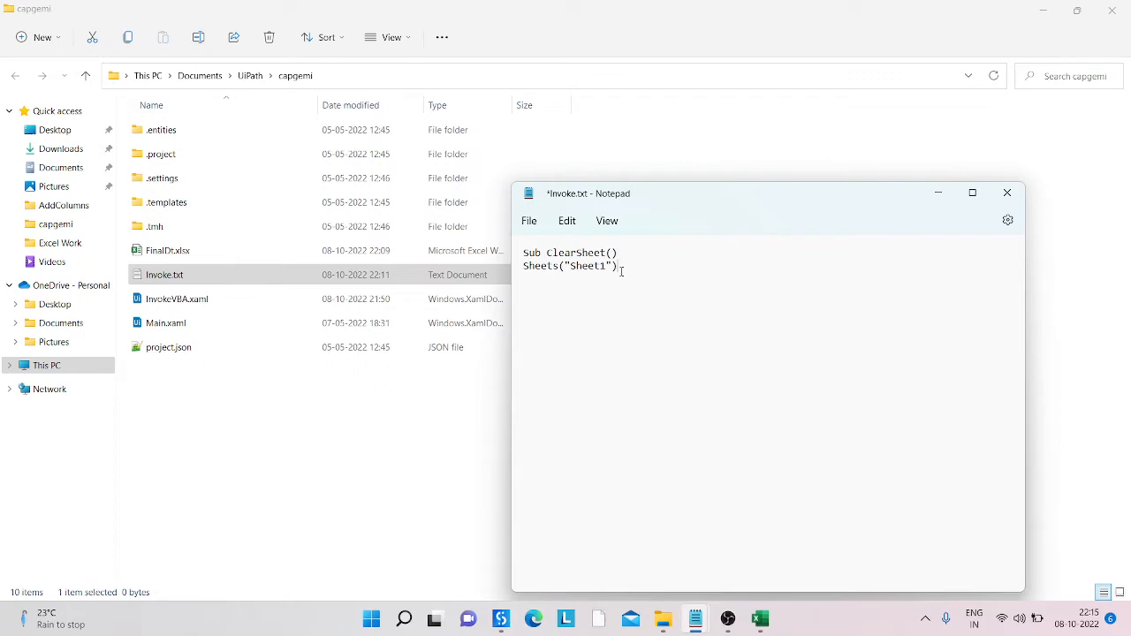
pyautogui.write('.C')
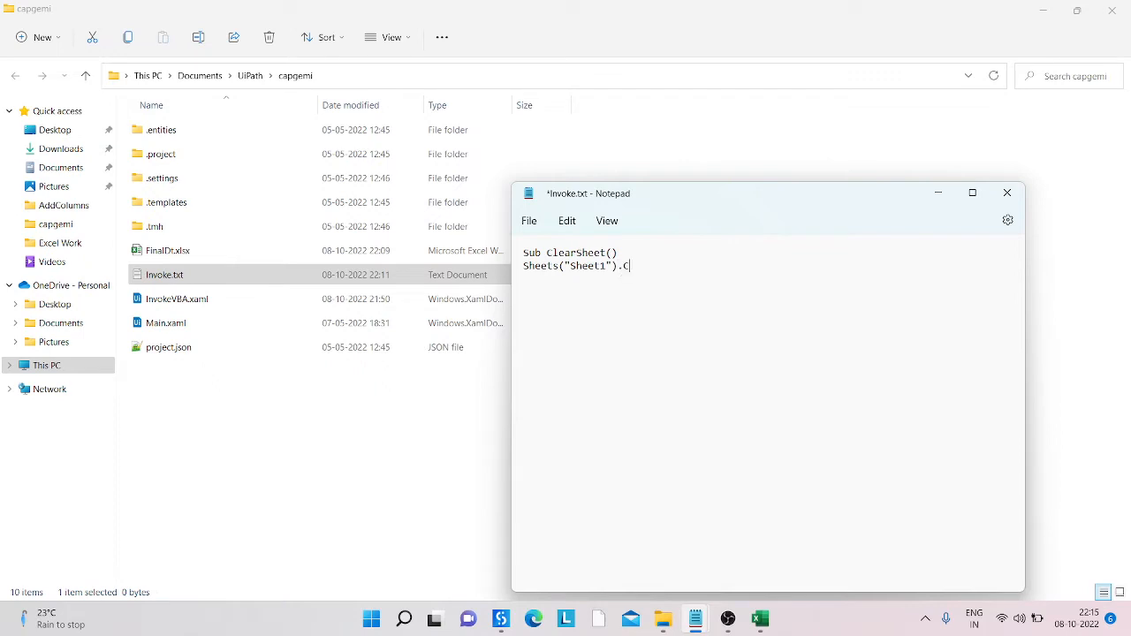
pyautogui.write('ells')
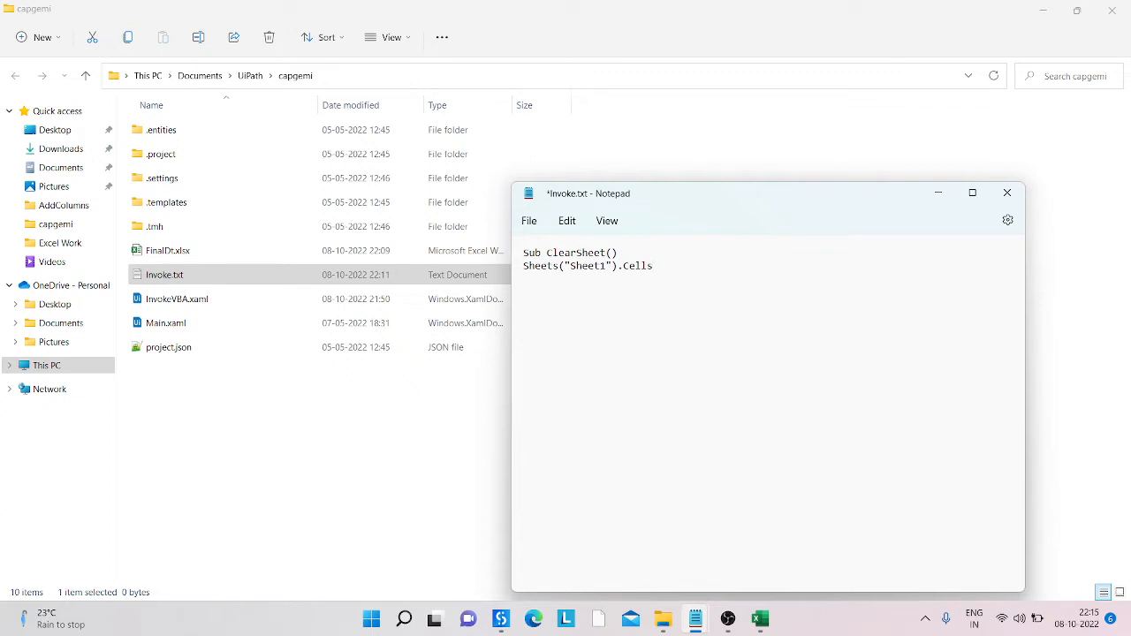
pyautogui.write('Cle')
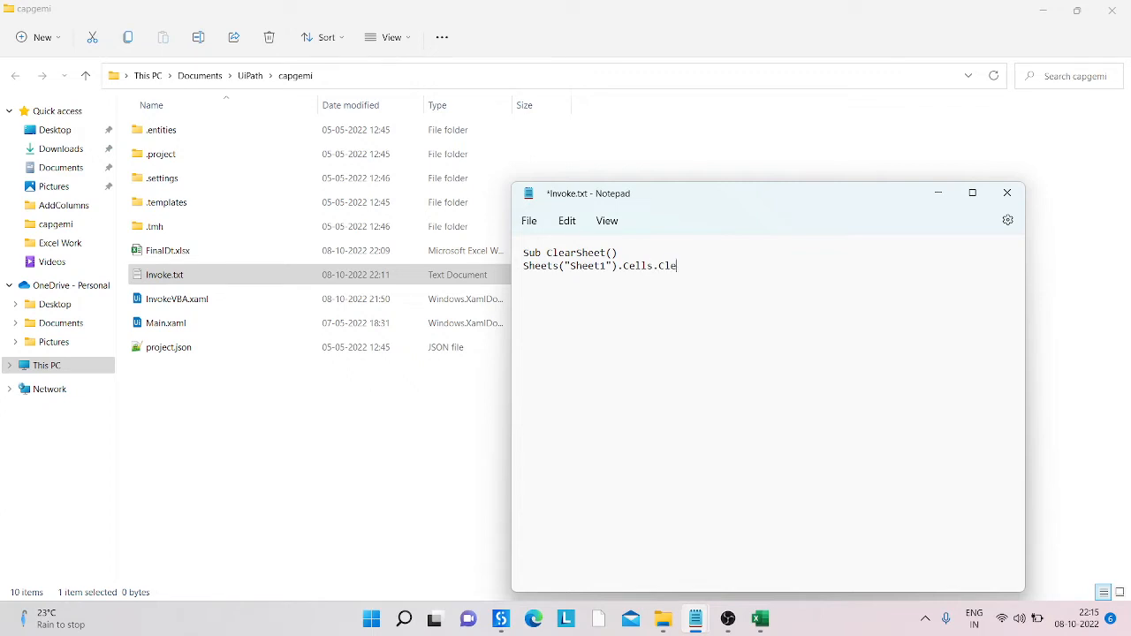
pyautogui.write('ar')
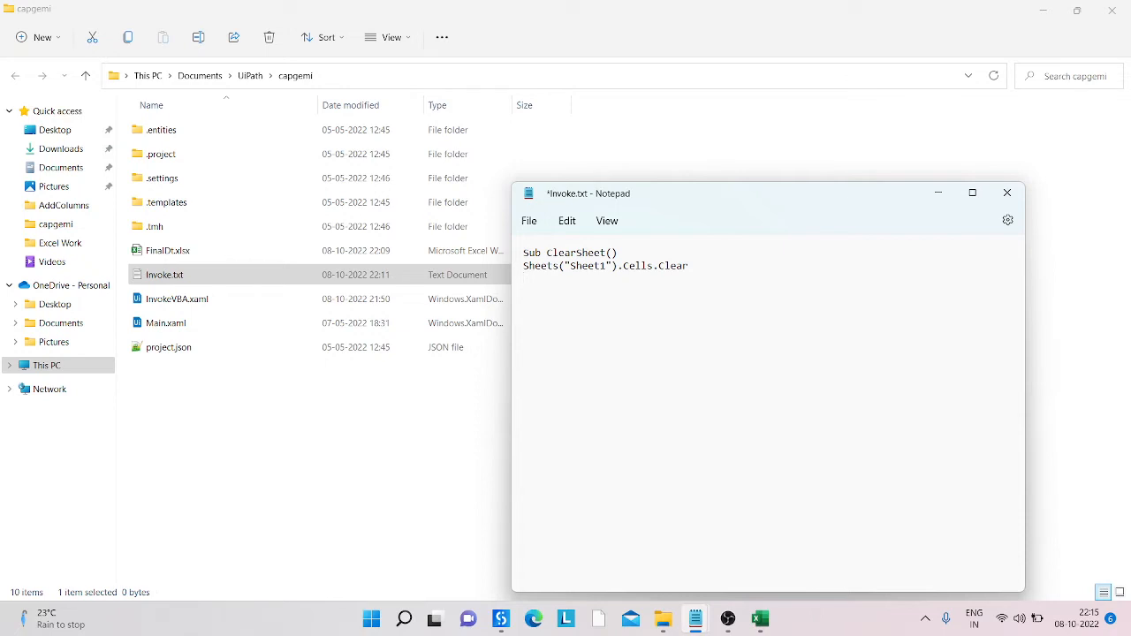
pyautogui.write('F')
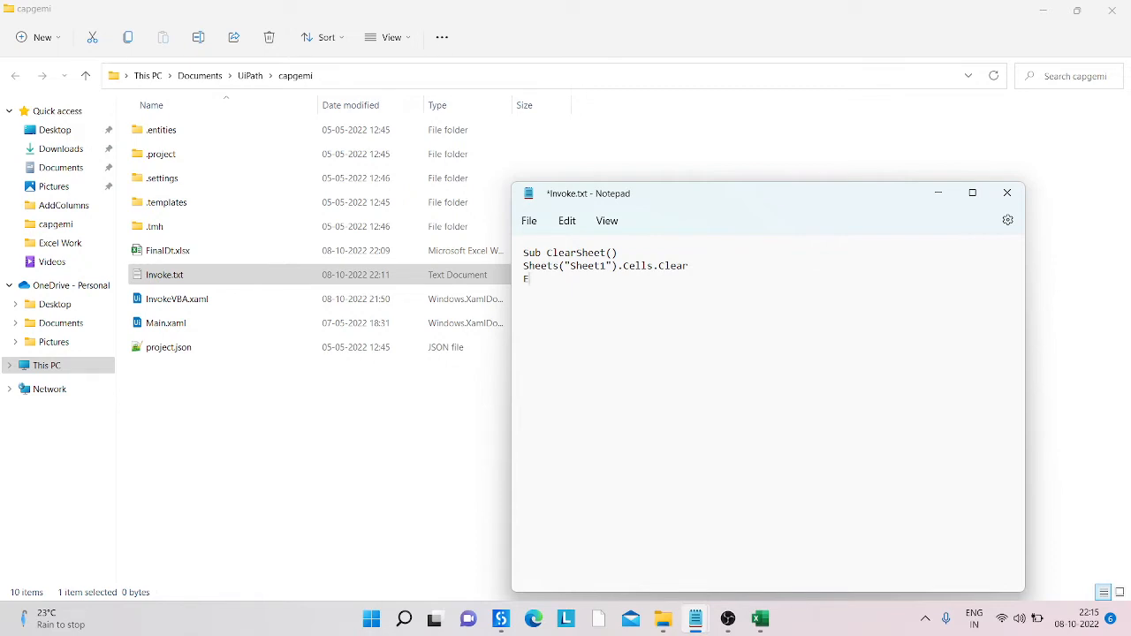
pyautogui.write('nd S')
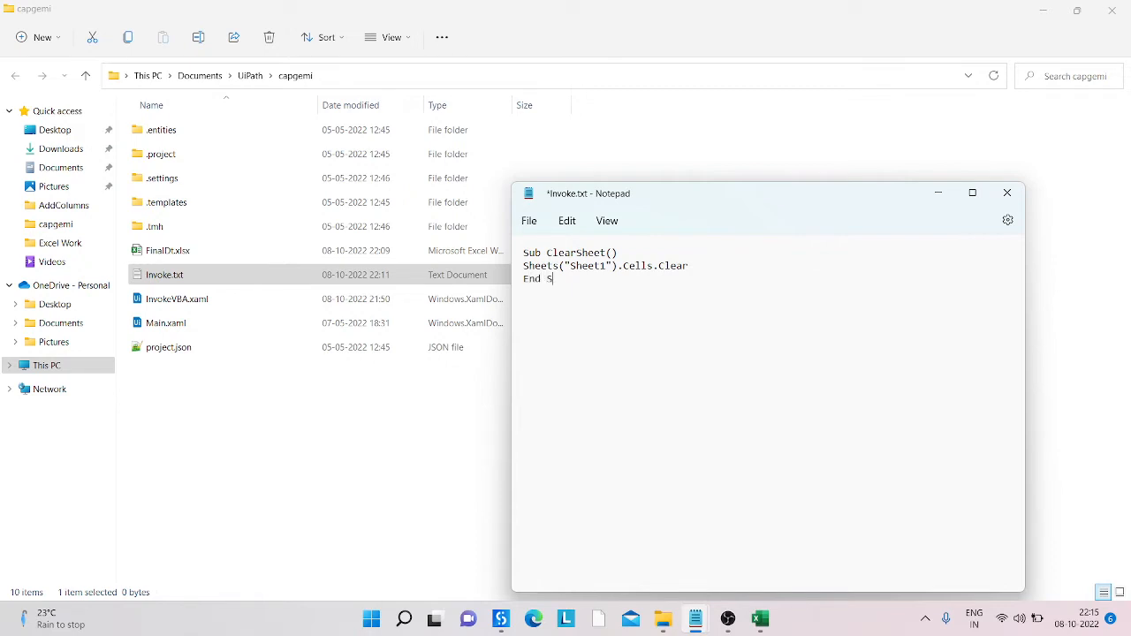
pyautogui.write('ub')
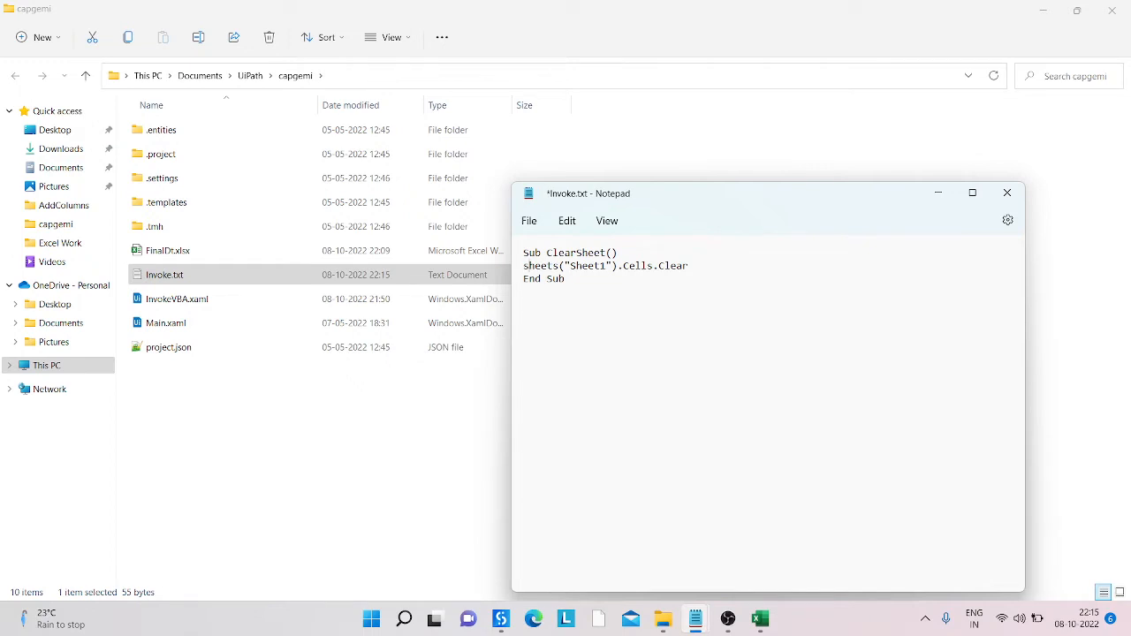
pyautogui.press('ctrl+s')
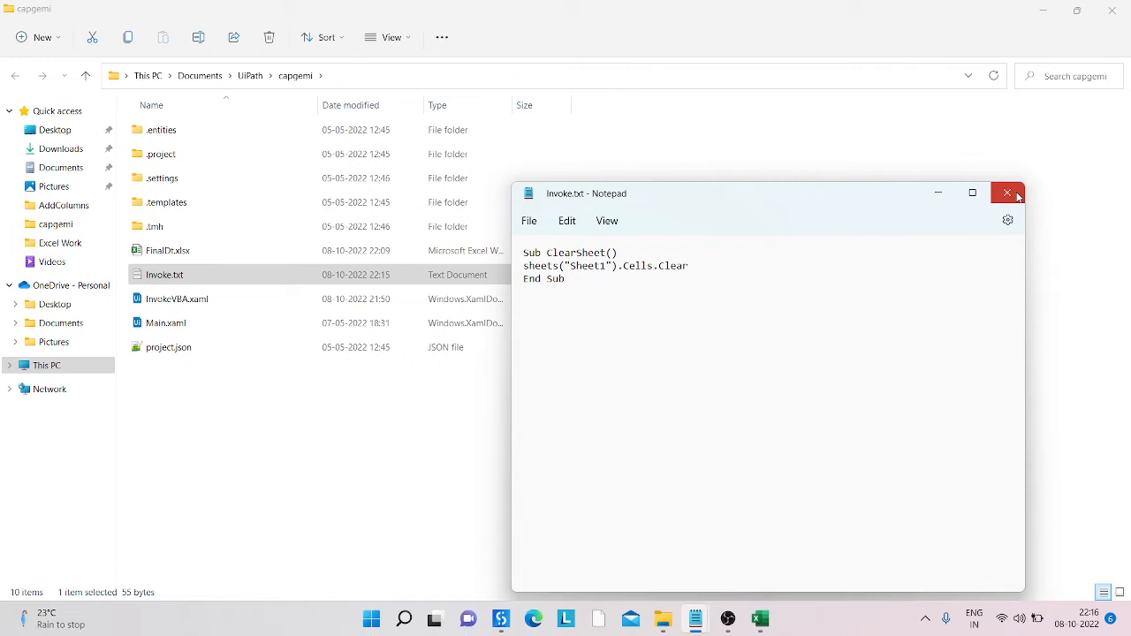
pyautogui.click(1007, 192)
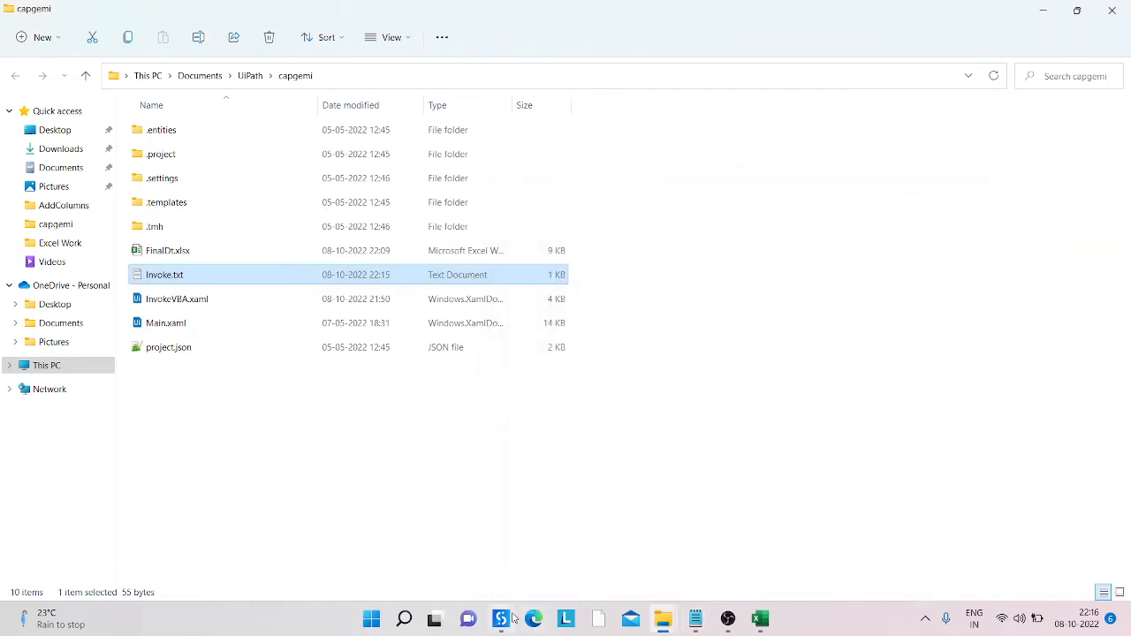
# - Bring UiPath Studio with the InvokeVBA workflow back to the front
pyautogui.click(499, 618)
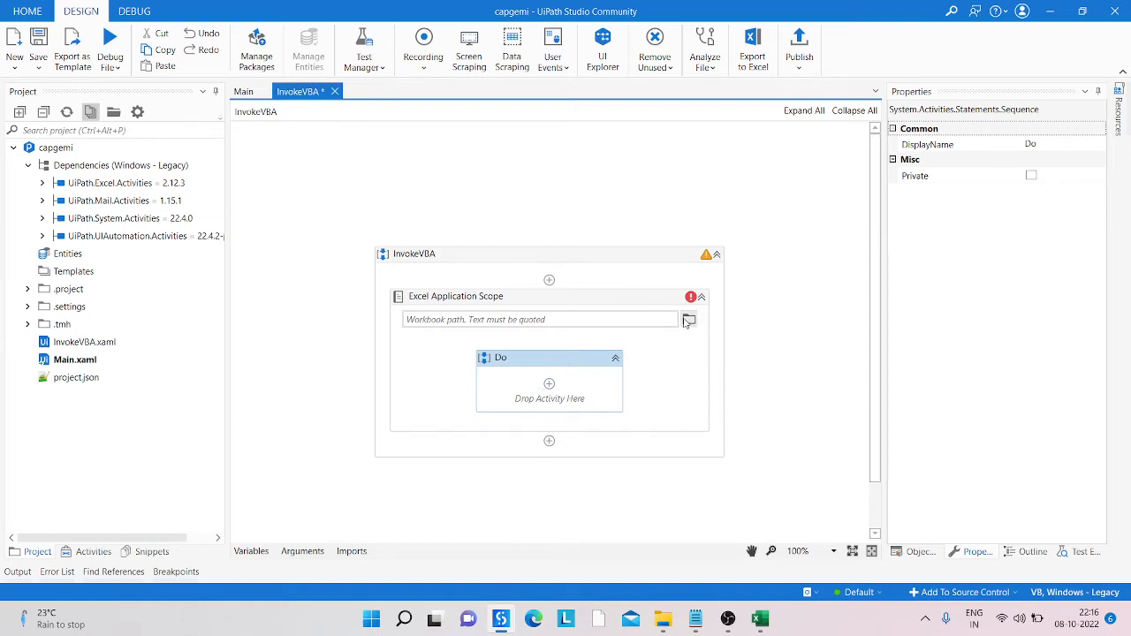
# - Set the Excel Application Scope's workbook path to FinalDt.xlsx
pyautogui.click(455, 296)
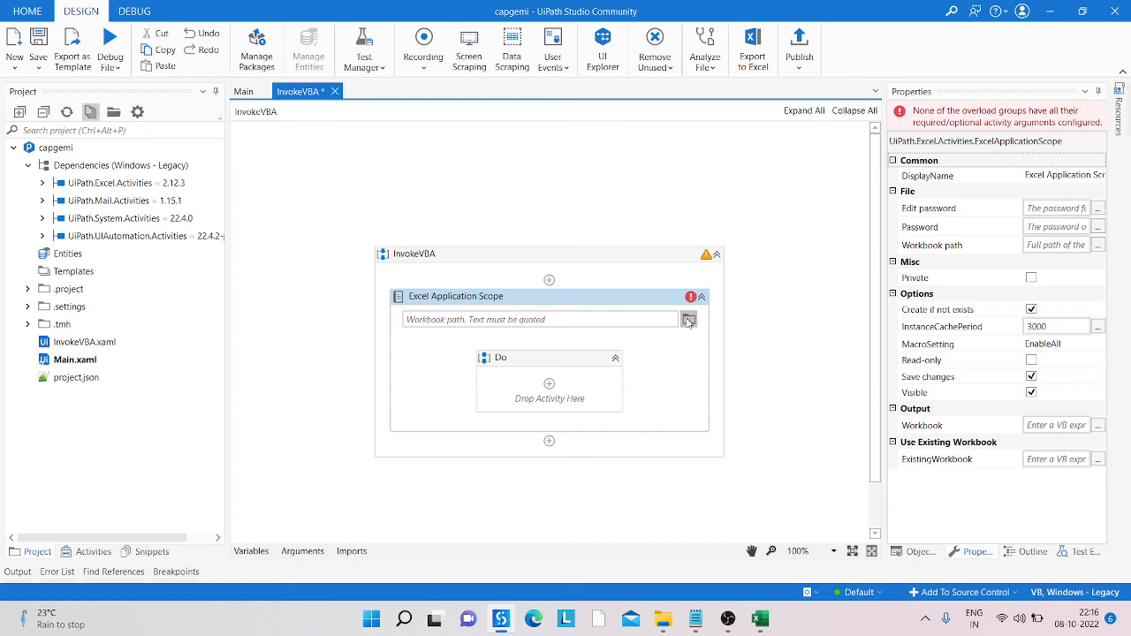
pyautogui.click(689, 319)
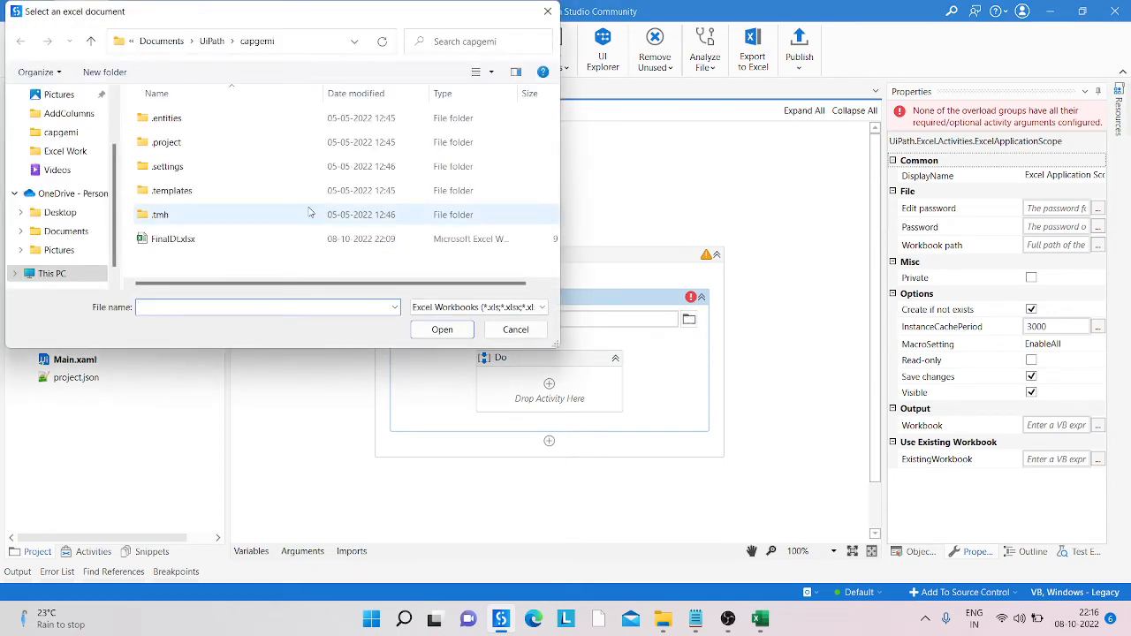
pyautogui.click(172, 239)
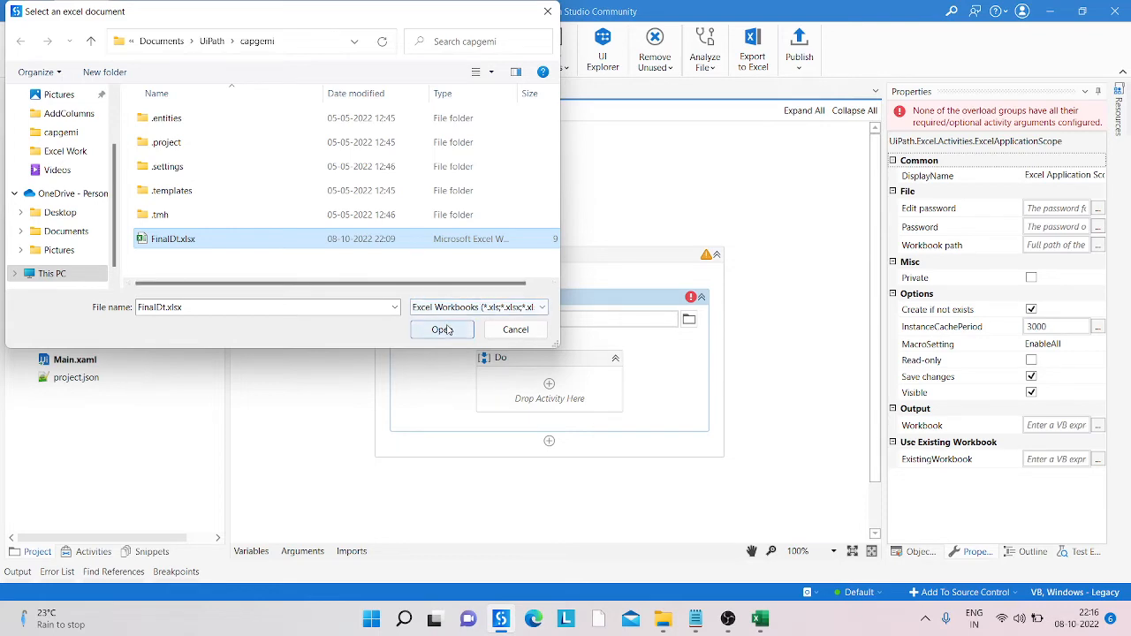
pyautogui.click(442, 328)
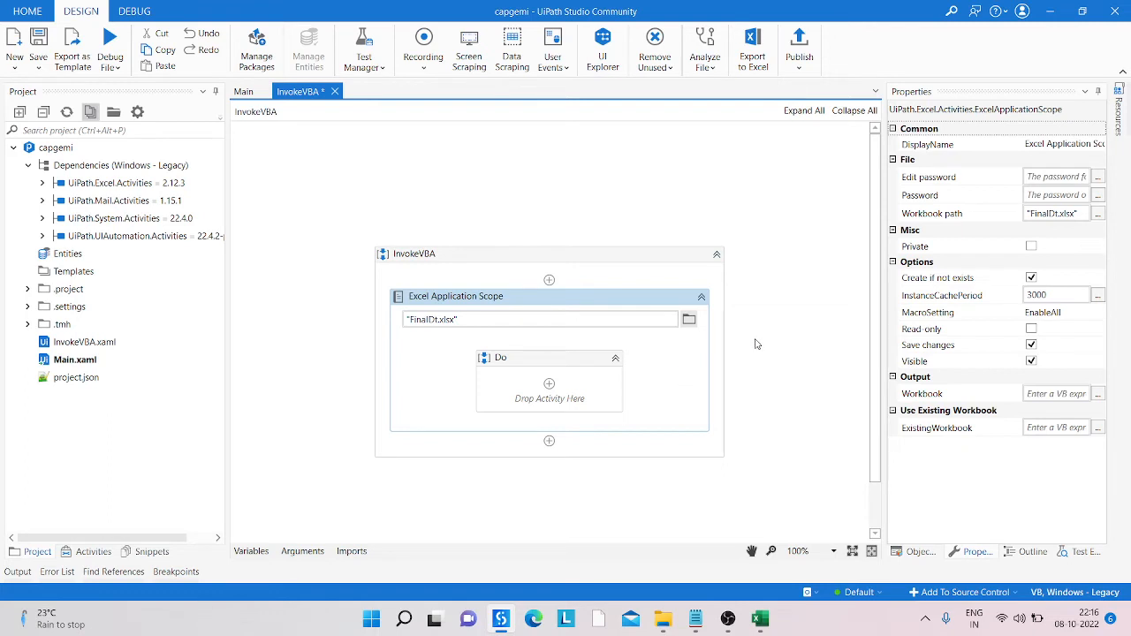
# - Add an Invoke VBA activity inside the Excel Application Scope's Do sequence
pyautogui.click(548, 254)
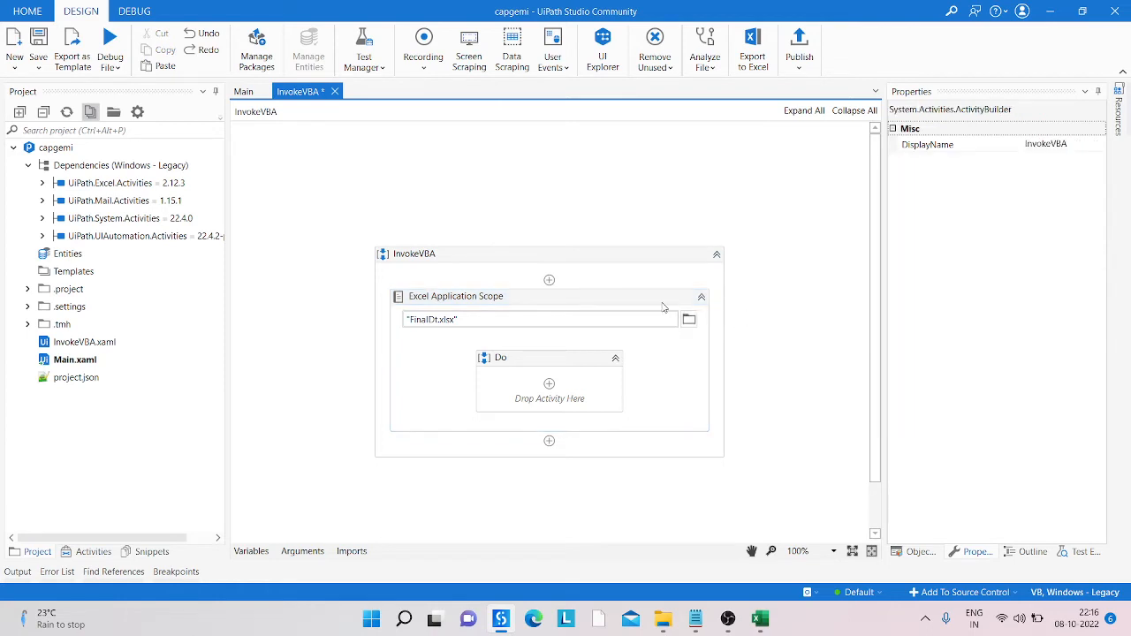
pyautogui.moveTo(663, 307)
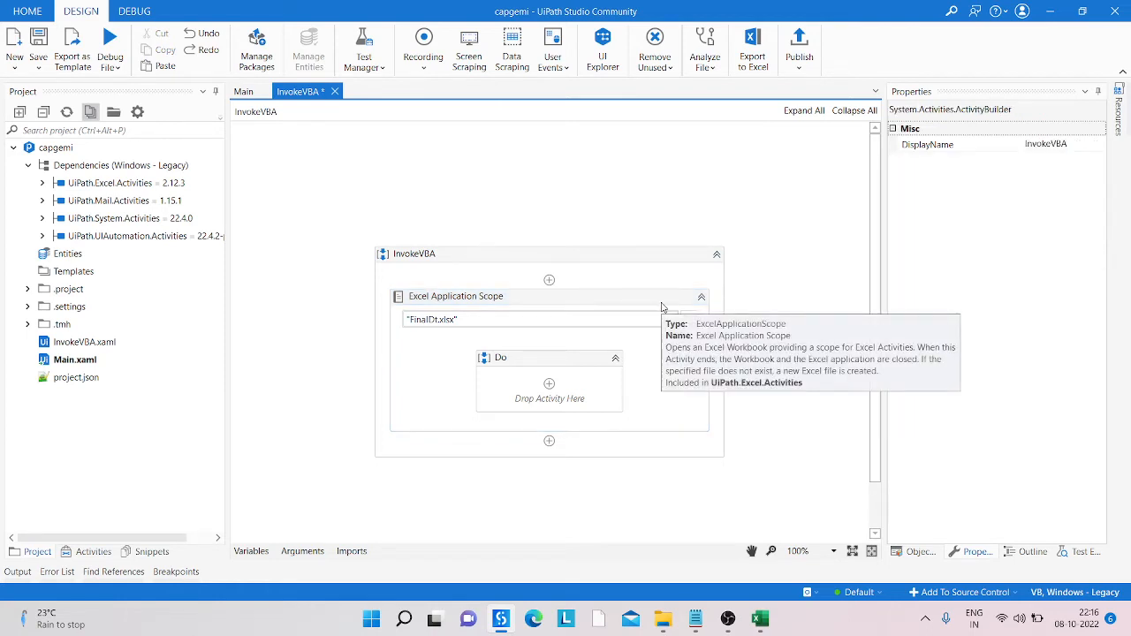
pyautogui.moveTo(75, 105)
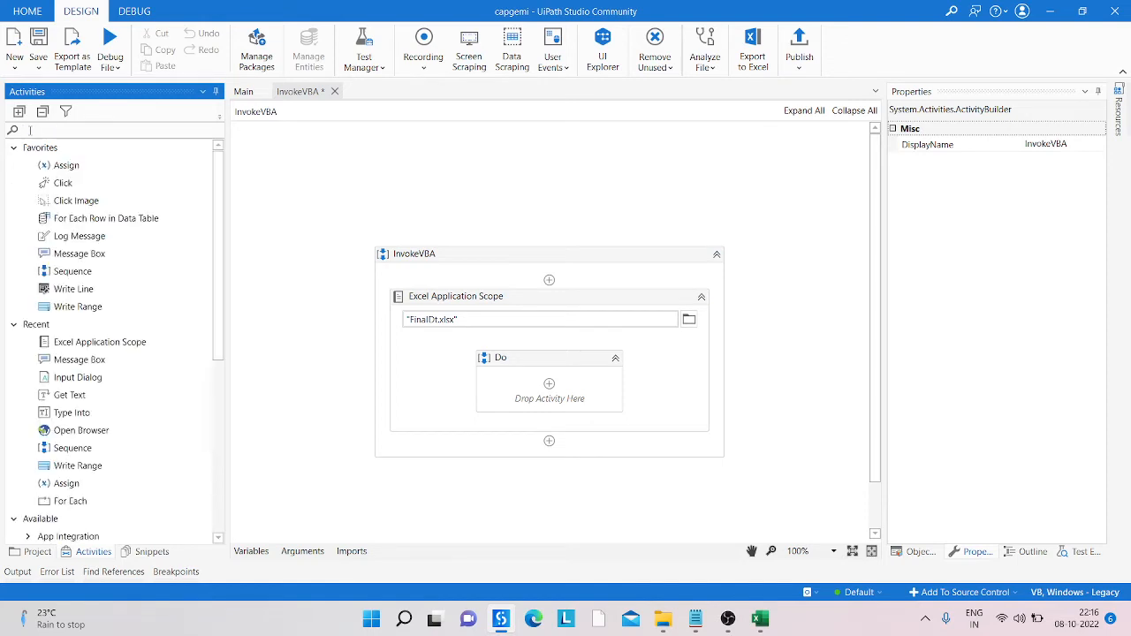
pyautogui.write('invoke vba')
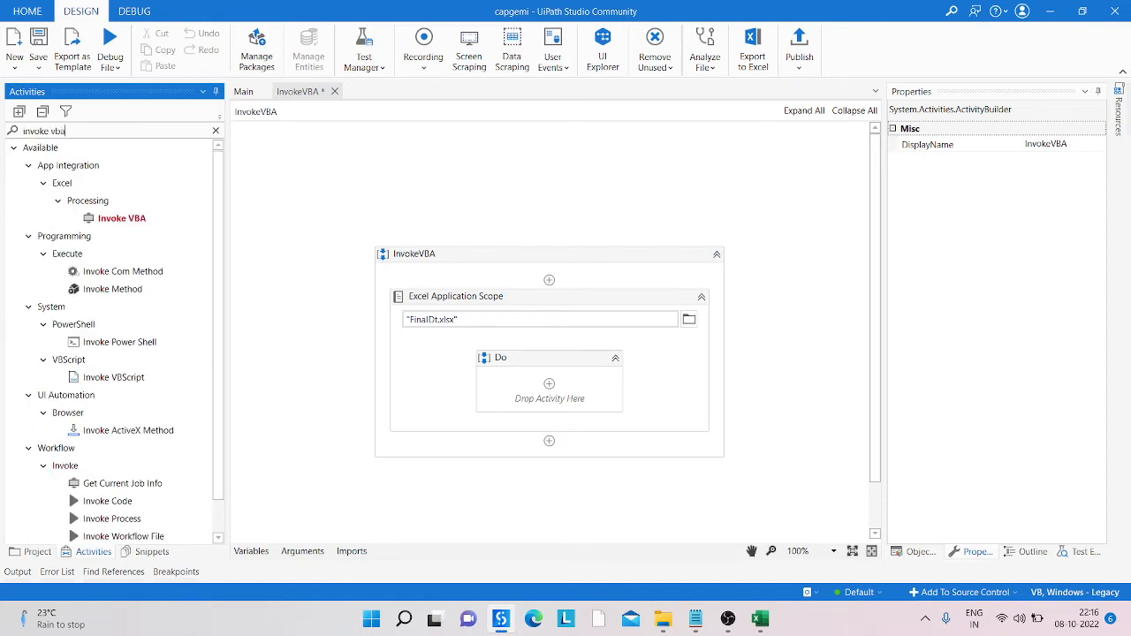
pyautogui.click(121, 217)
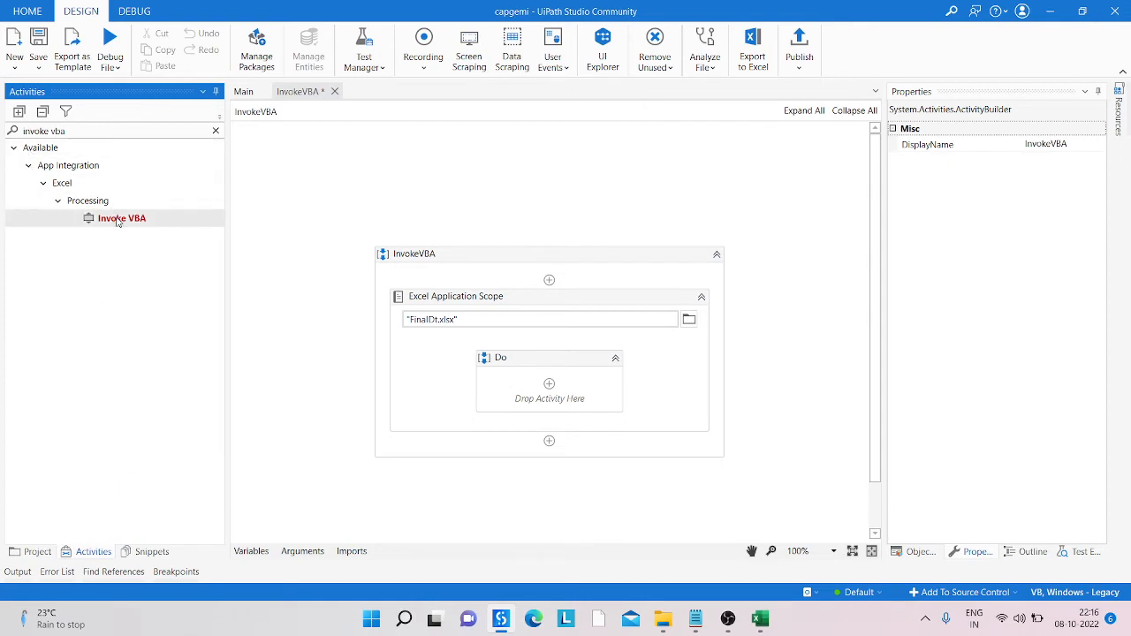
pyautogui.moveTo(122, 219); pyautogui.dragTo(549, 389)
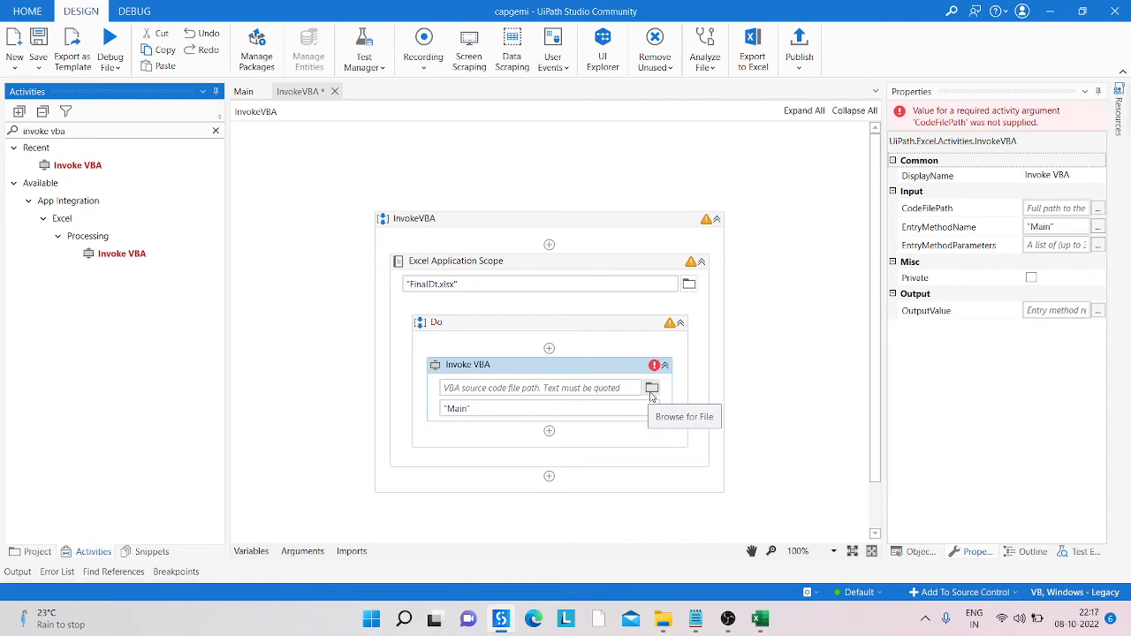
# - Set Invoke.txt as the Invoke VBA activity's source code file
pyautogui.click(653, 388)
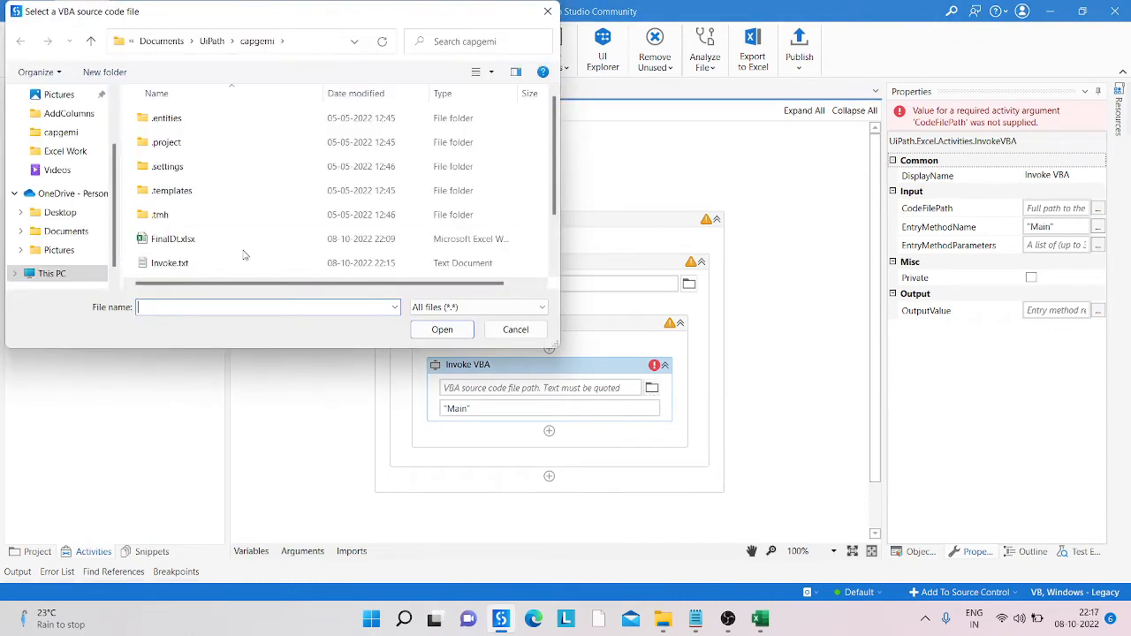
pyautogui.click(170, 262)
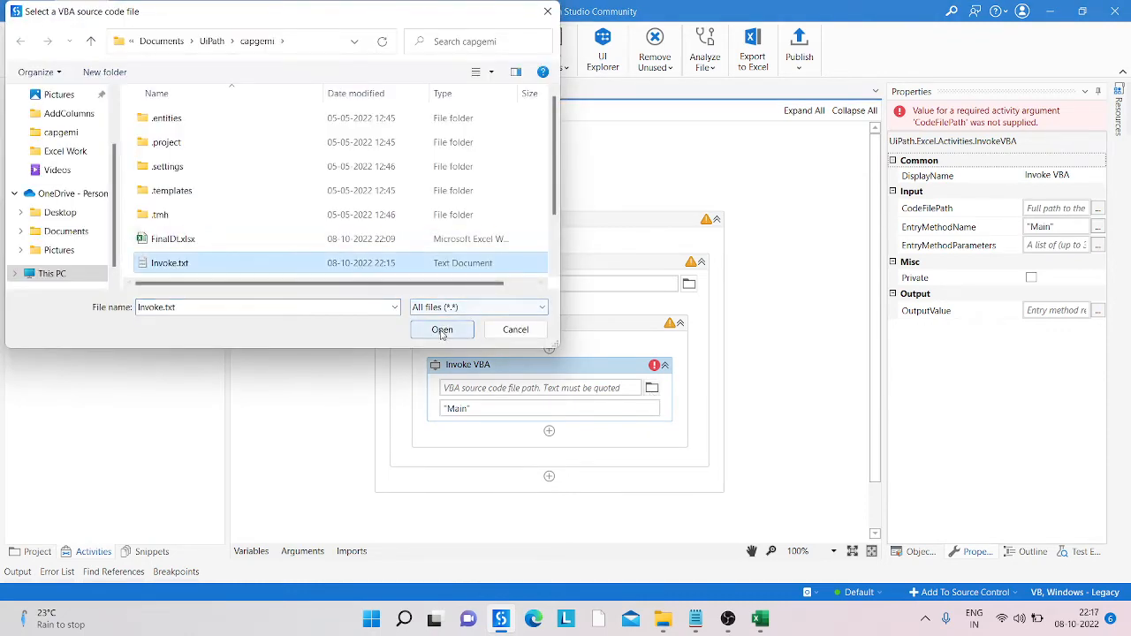
pyautogui.click(442, 329)
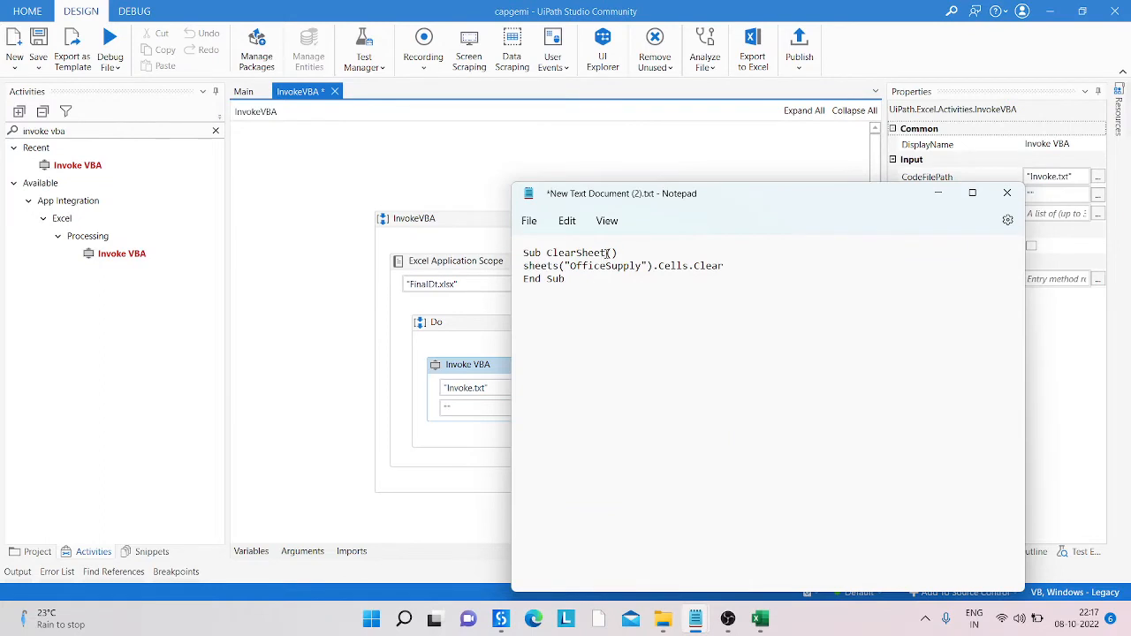
# - Copy ClearSheet, close Notepad unsaved, set EntryMethodName to "ClearSheet" and save the workflow
pyautogui.doubleClick(576, 253)
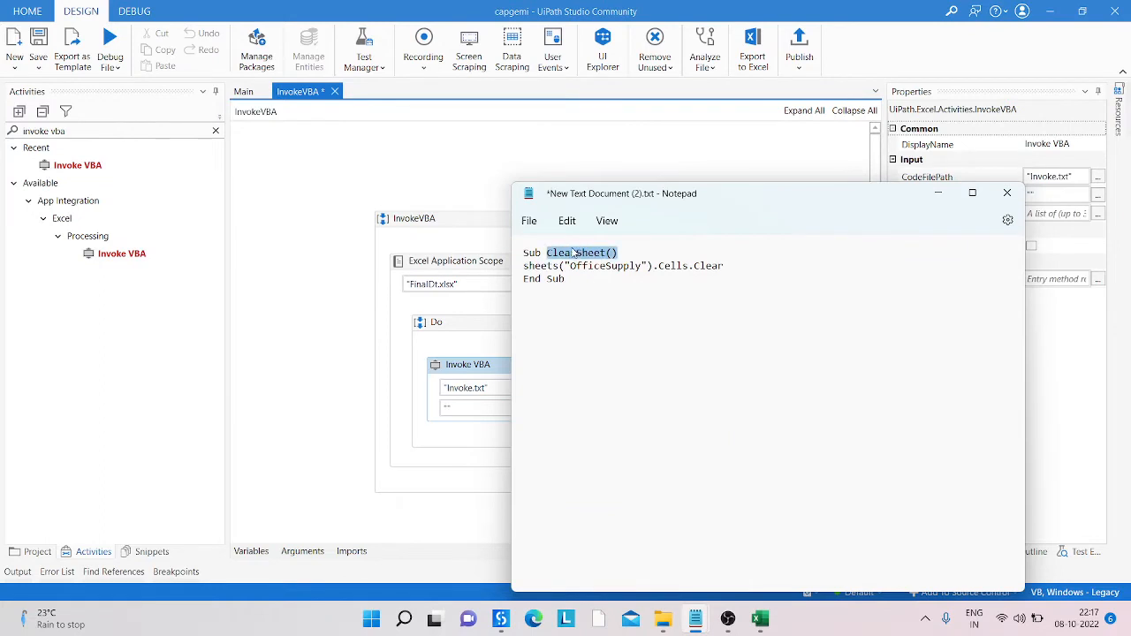
pyautogui.click(579, 253)
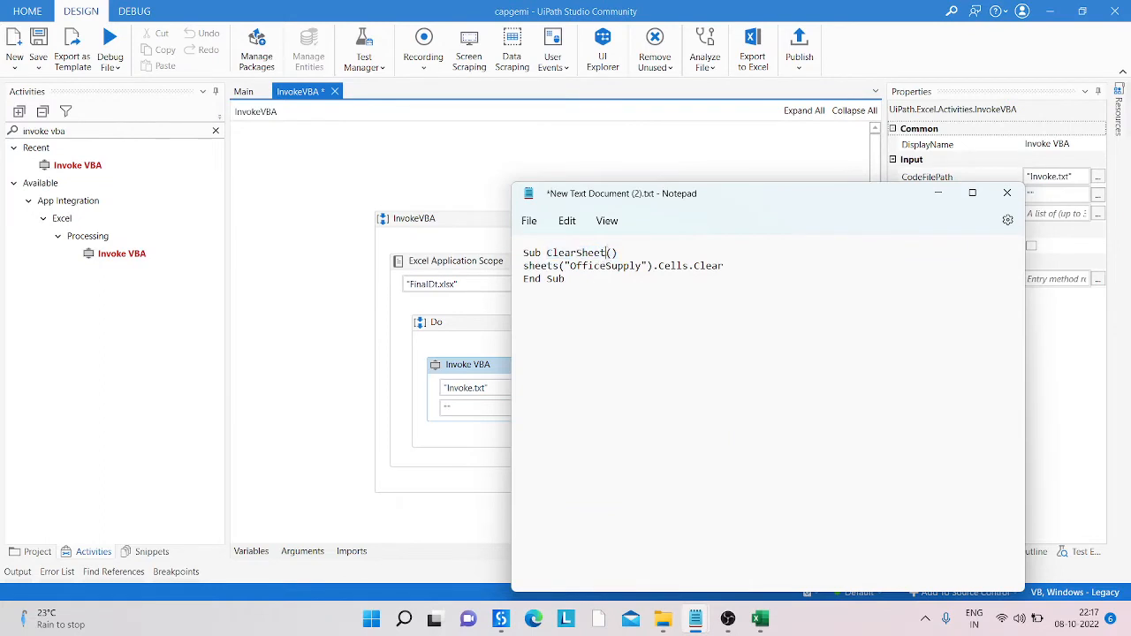
pyautogui.doubleClick(579, 253)
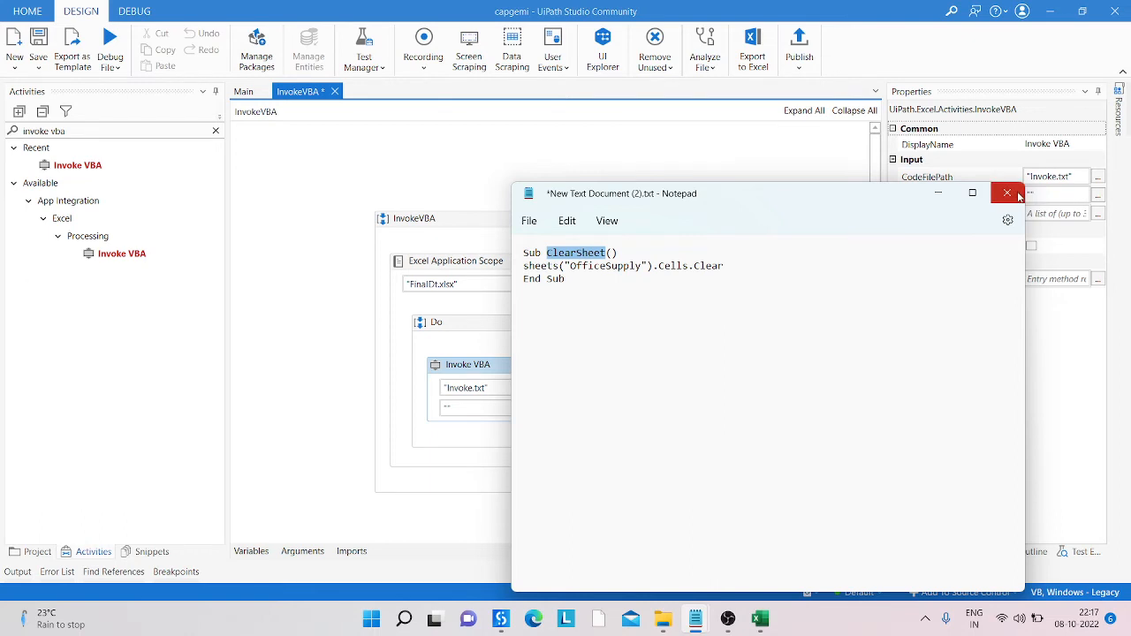
pyautogui.click(1006, 193)
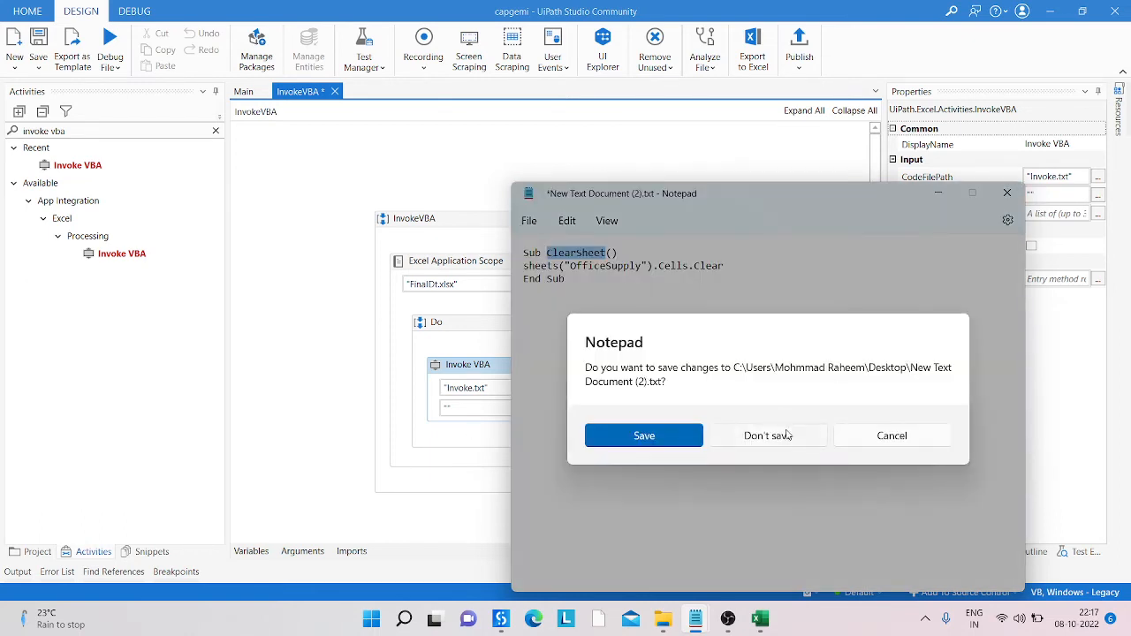
pyautogui.click(769, 435)
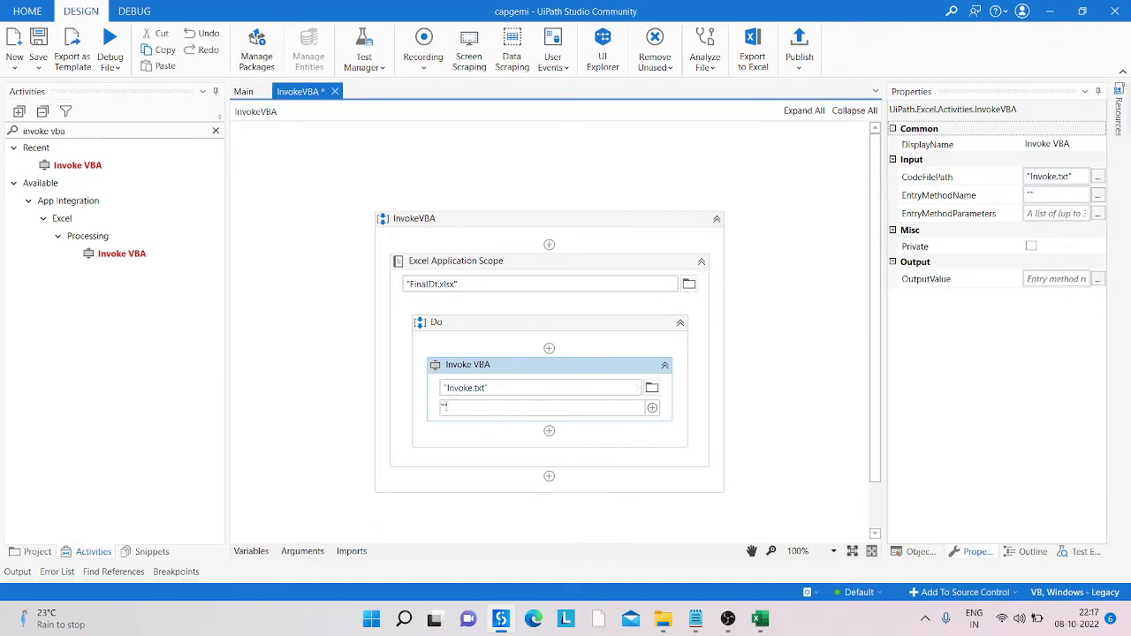
pyautogui.write('"ClearSheet"')
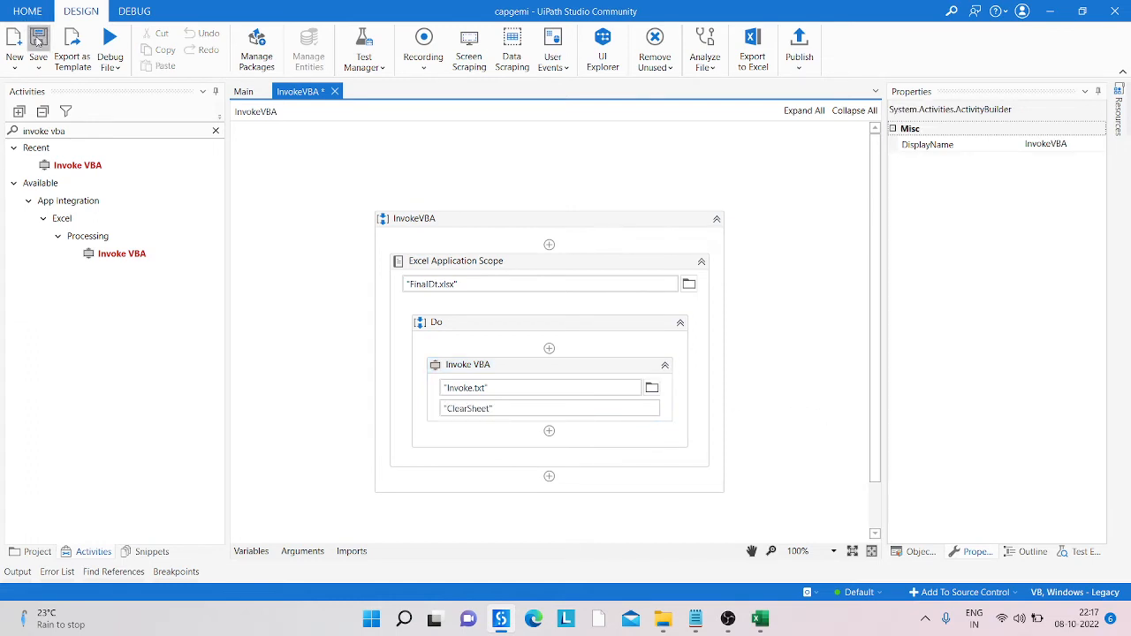
pyautogui.click(38, 40)
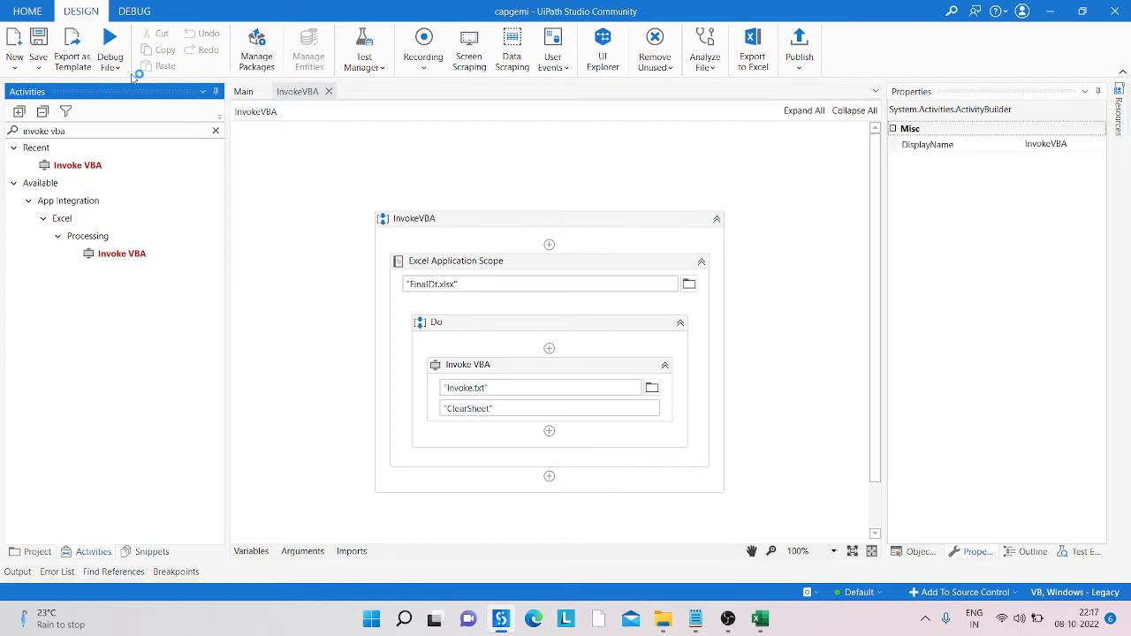
# - Debug-run the InvokeVBA workflow and return to UiPath Studio while it executes
pyautogui.click(110, 43)
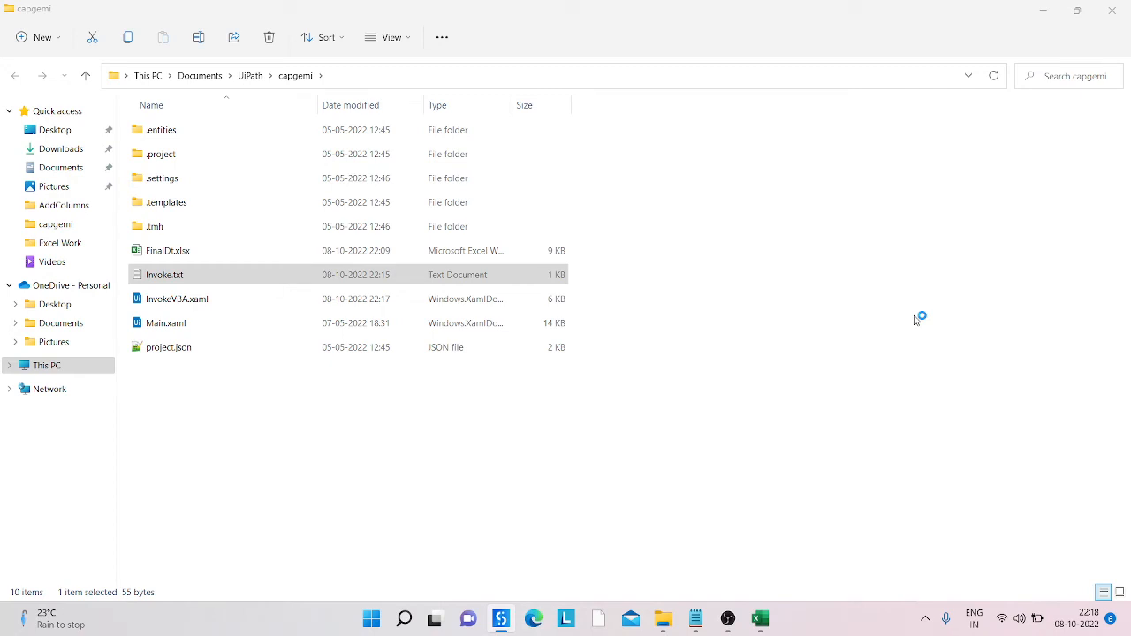
pyautogui.moveTo(917, 320)
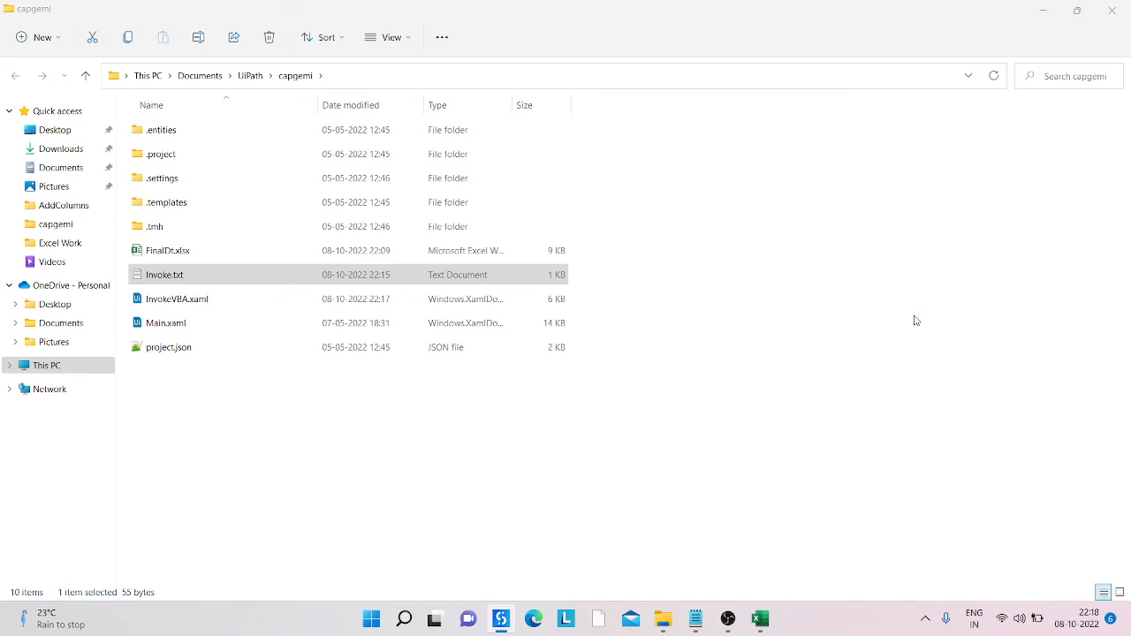
pyautogui.moveTo(739, 551)
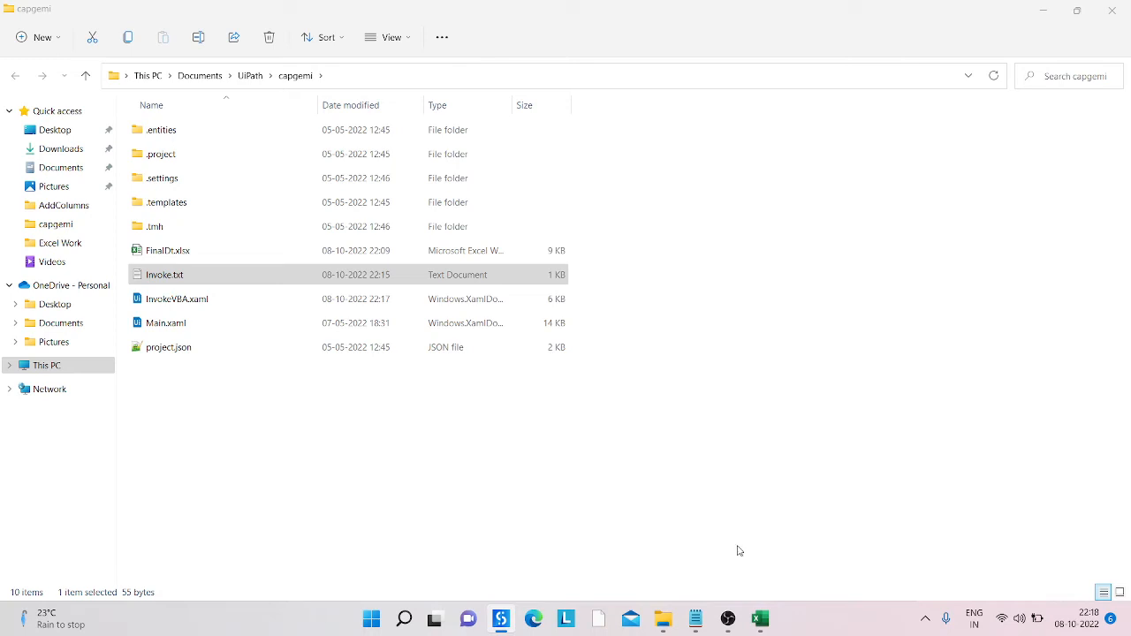
pyautogui.moveTo(500, 618)
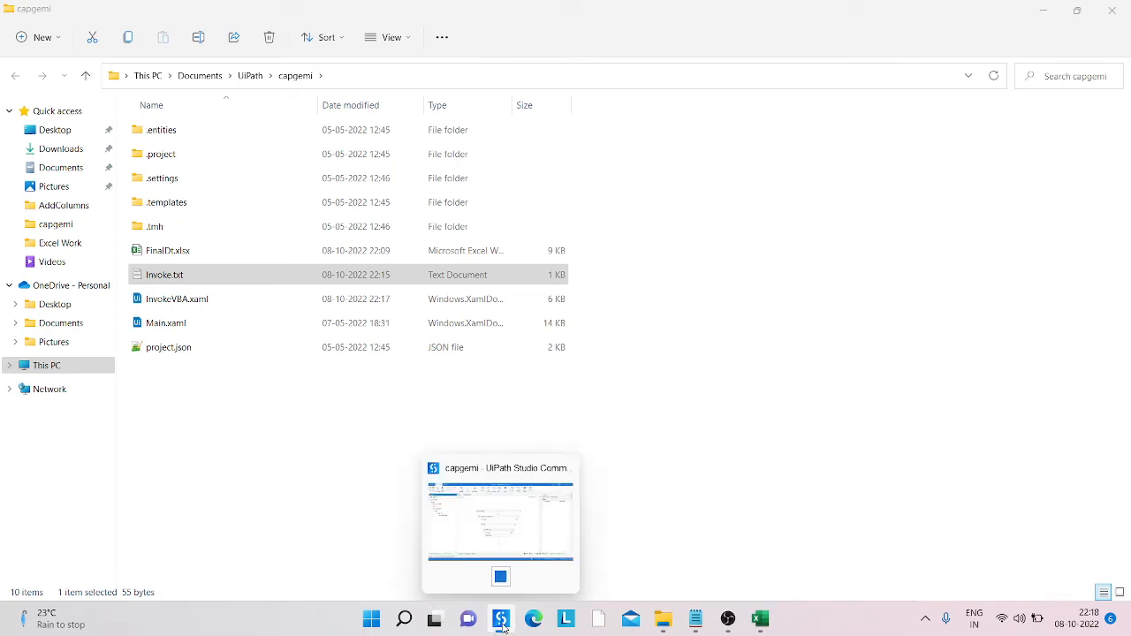
pyautogui.click(501, 521)
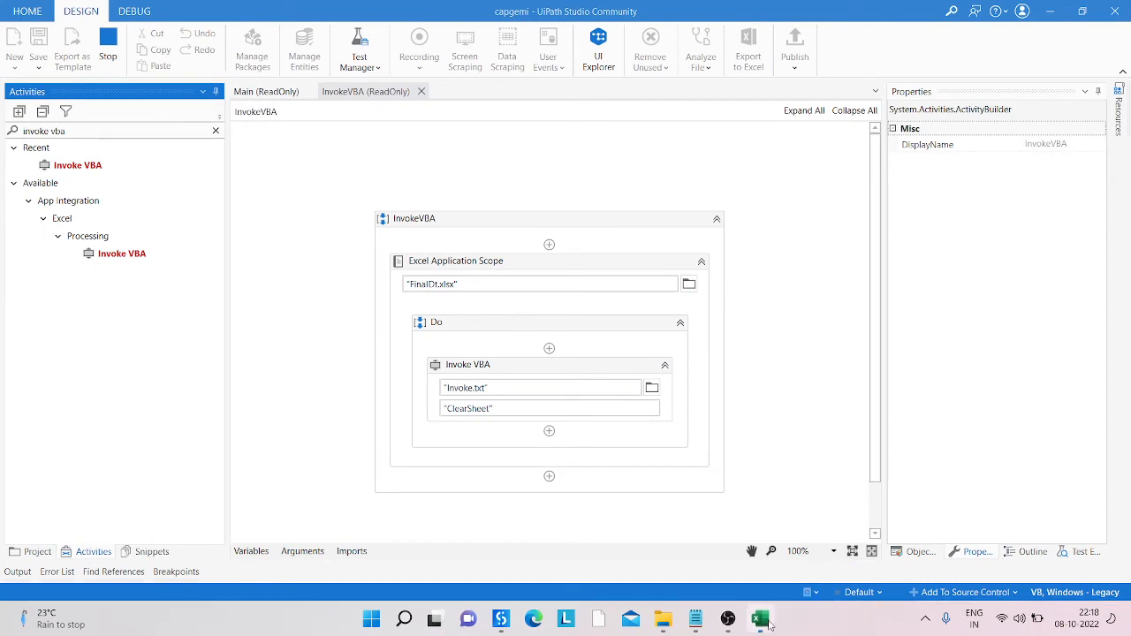
pyautogui.click(758, 617)
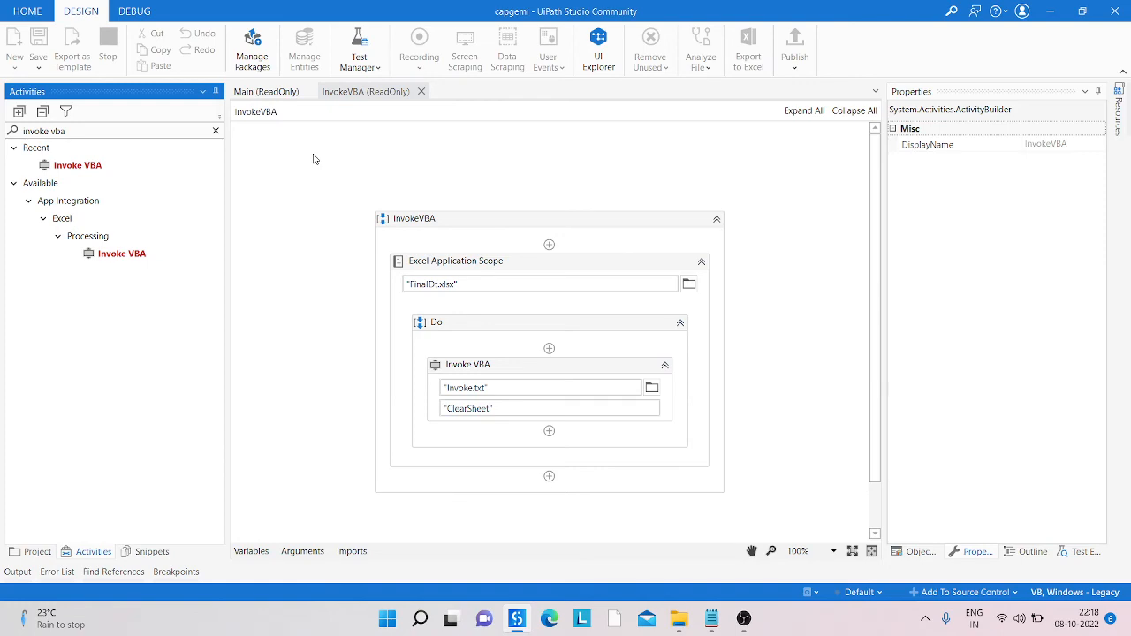
# - Rerun the Invoke VBA ClearSheet workflow on FinalDt.xlsx with Debug File and let it complete
pyautogui.click(107, 44)
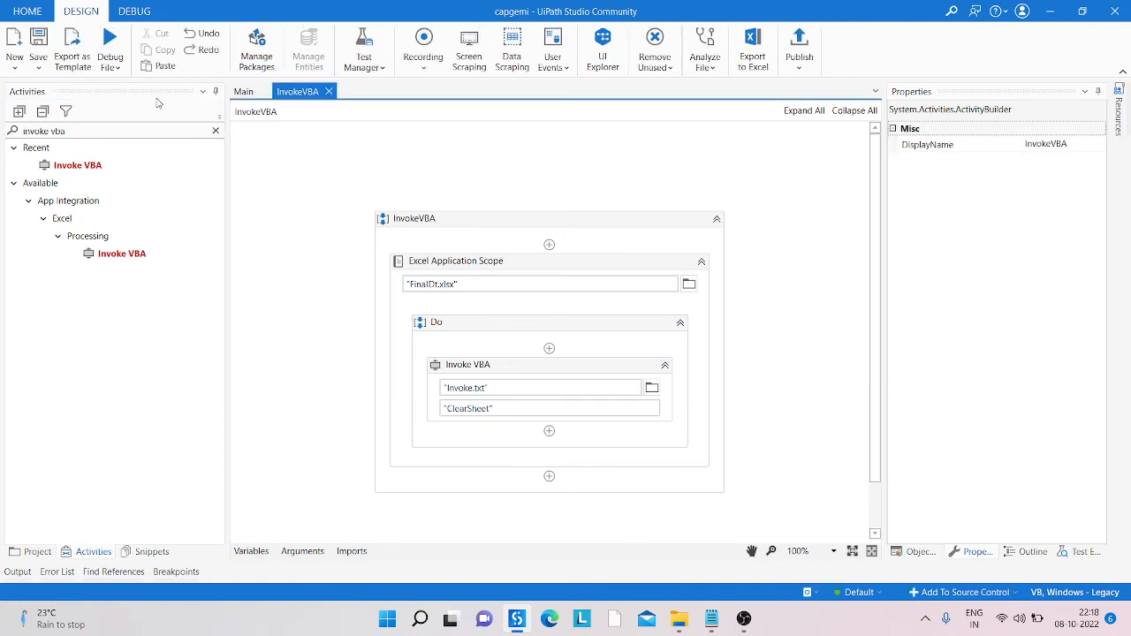
pyautogui.click(110, 42)
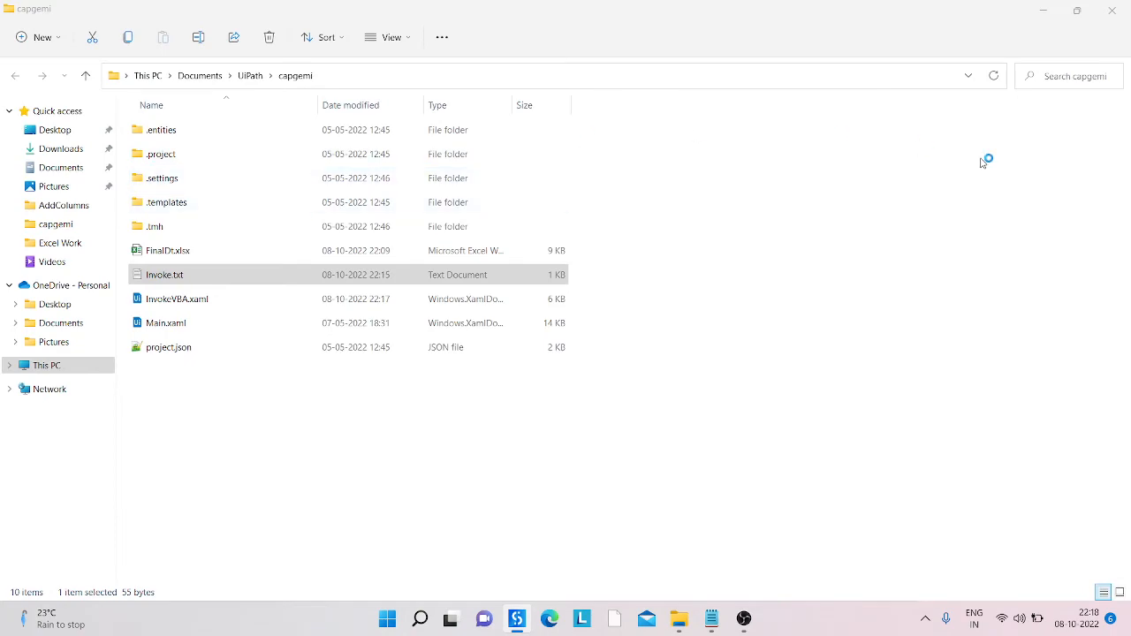
pyautogui.moveTo(1043, 12)
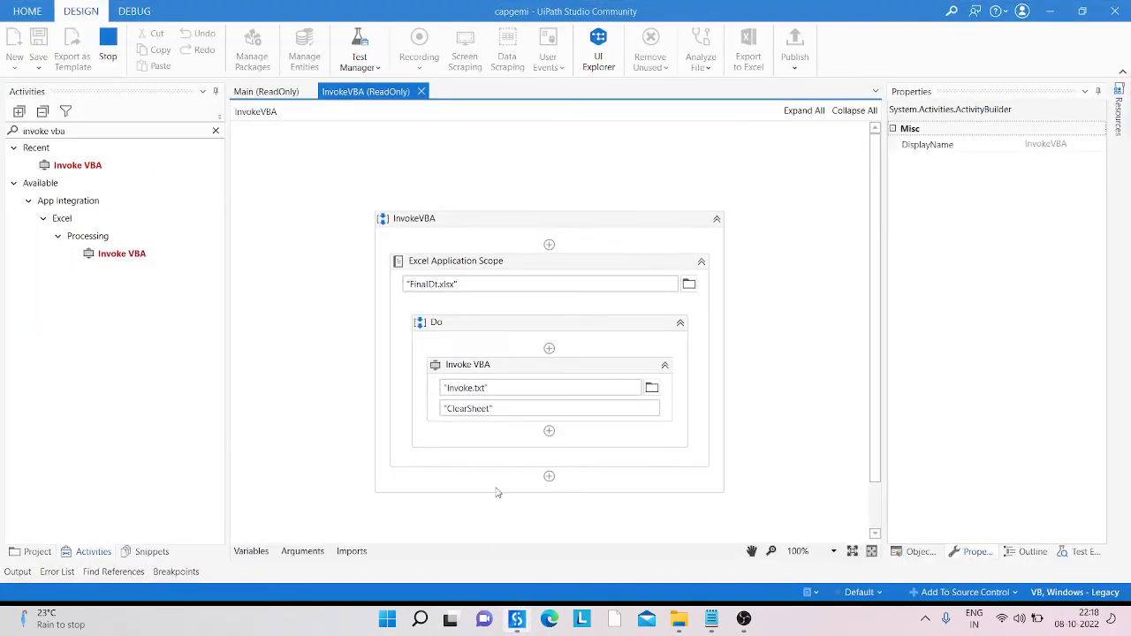
pyautogui.moveTo(868, 187)
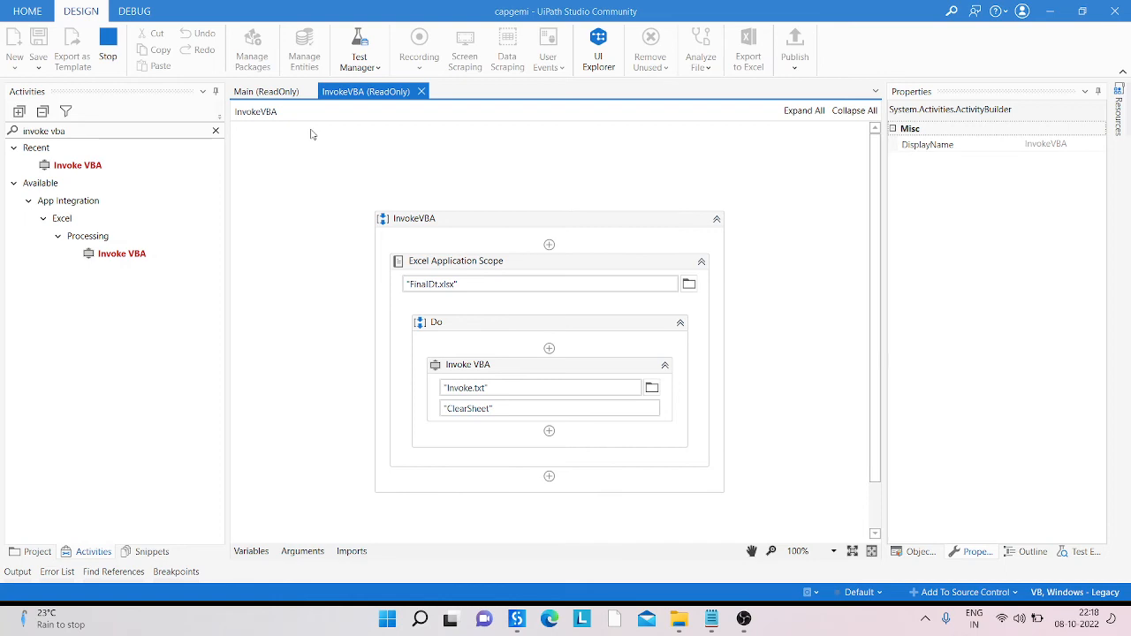
pyautogui.moveTo(483, 248)
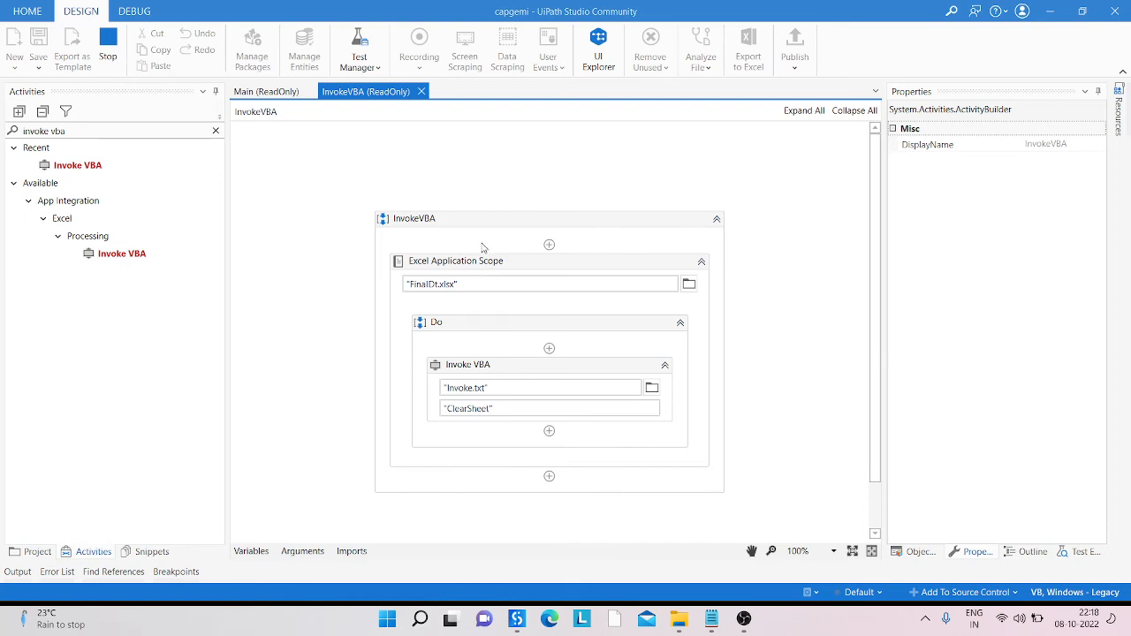
pyautogui.moveTo(573, 183)
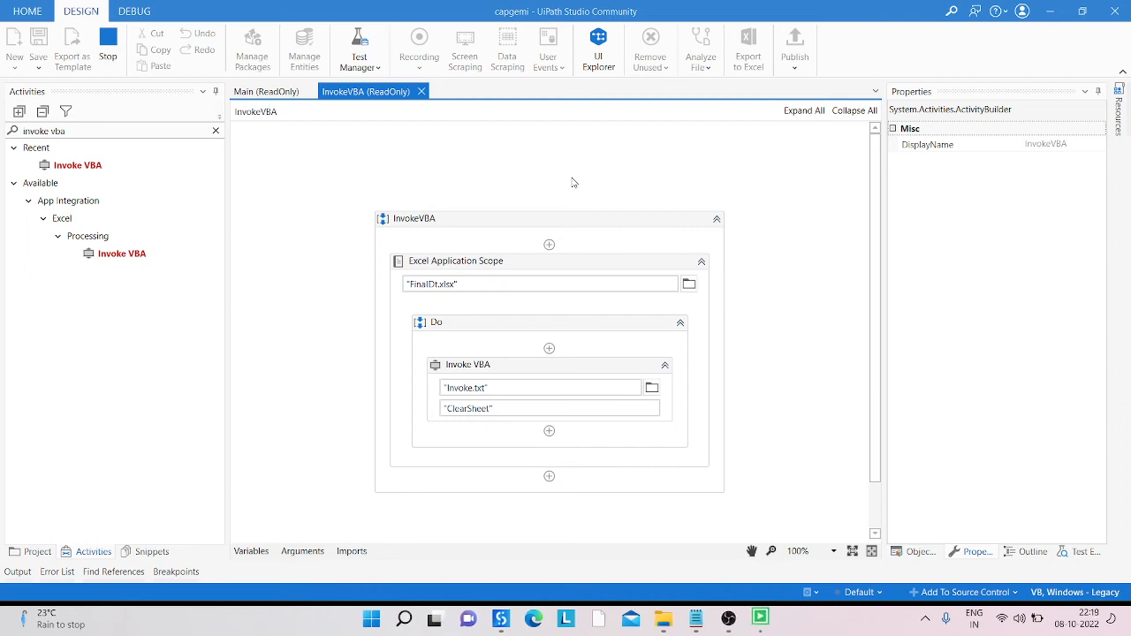
pyautogui.moveTo(796, 492)
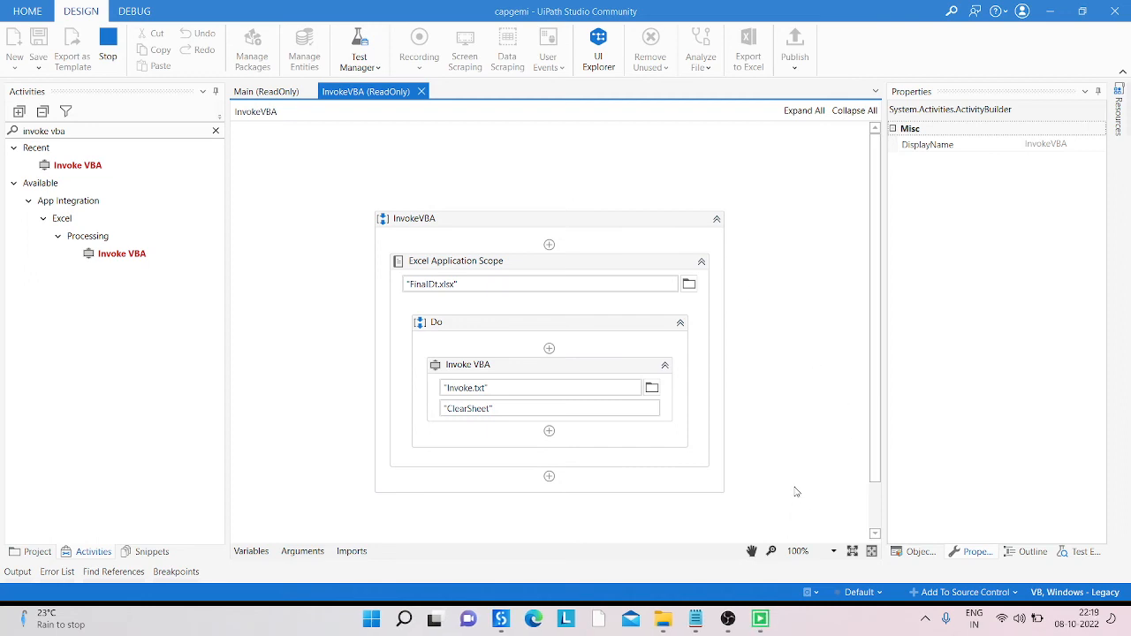
pyautogui.moveTo(792, 473)
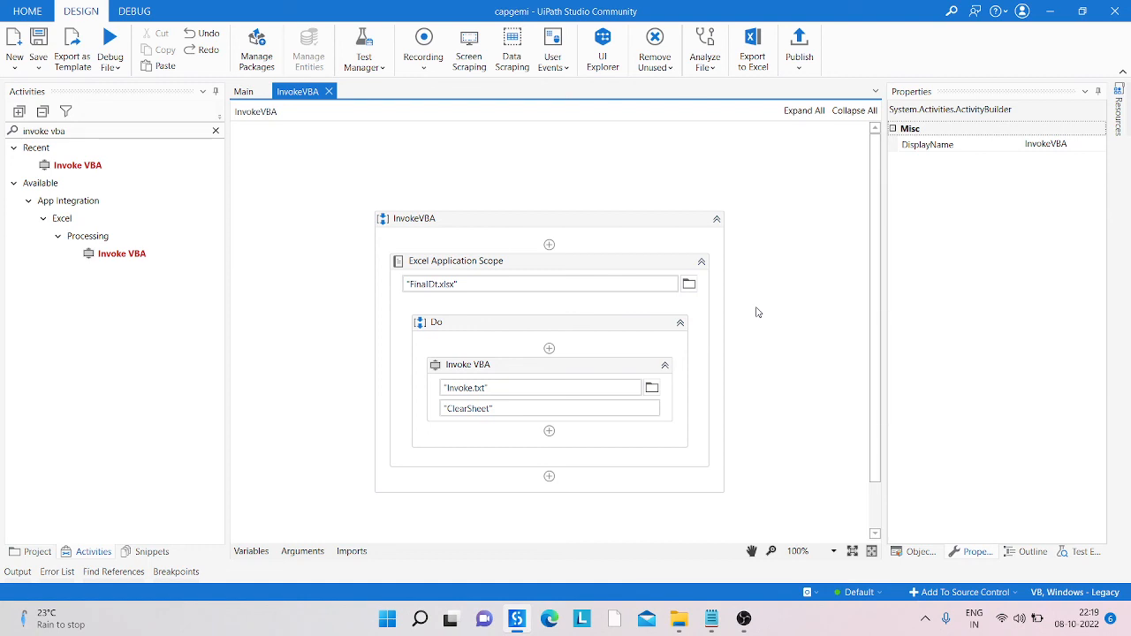
pyautogui.moveTo(762, 435)
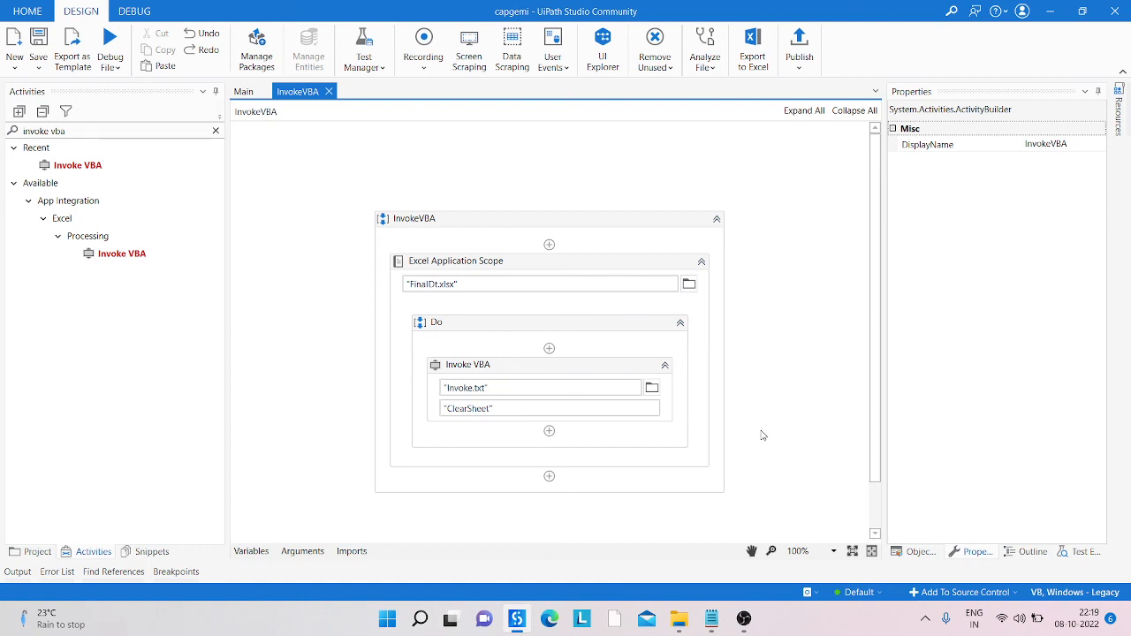